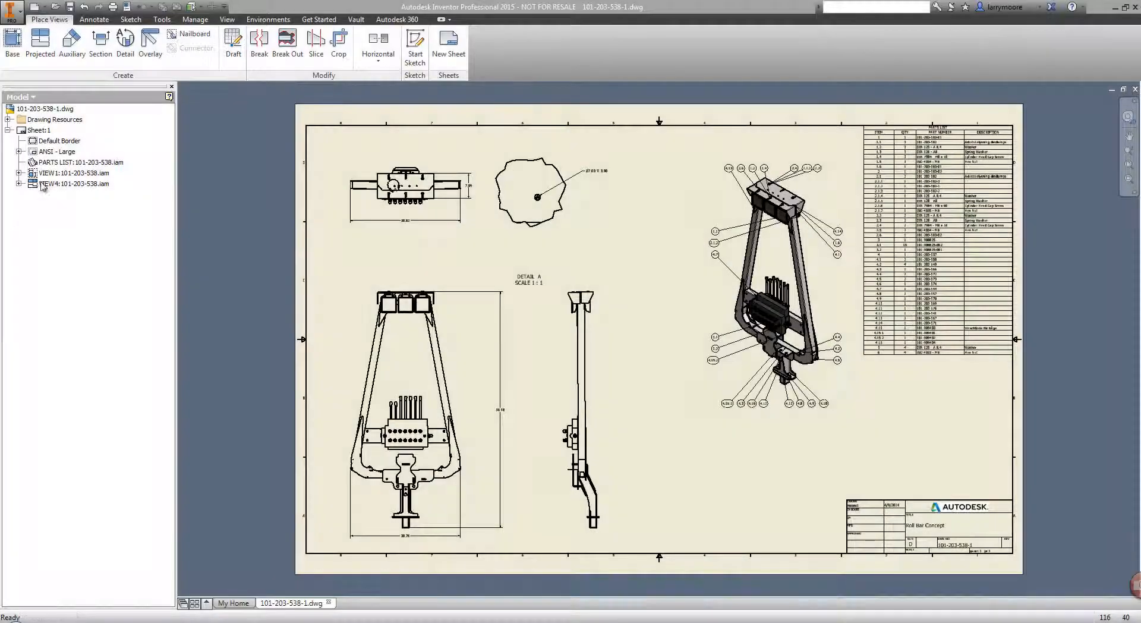
pyautogui.click(357, 19)
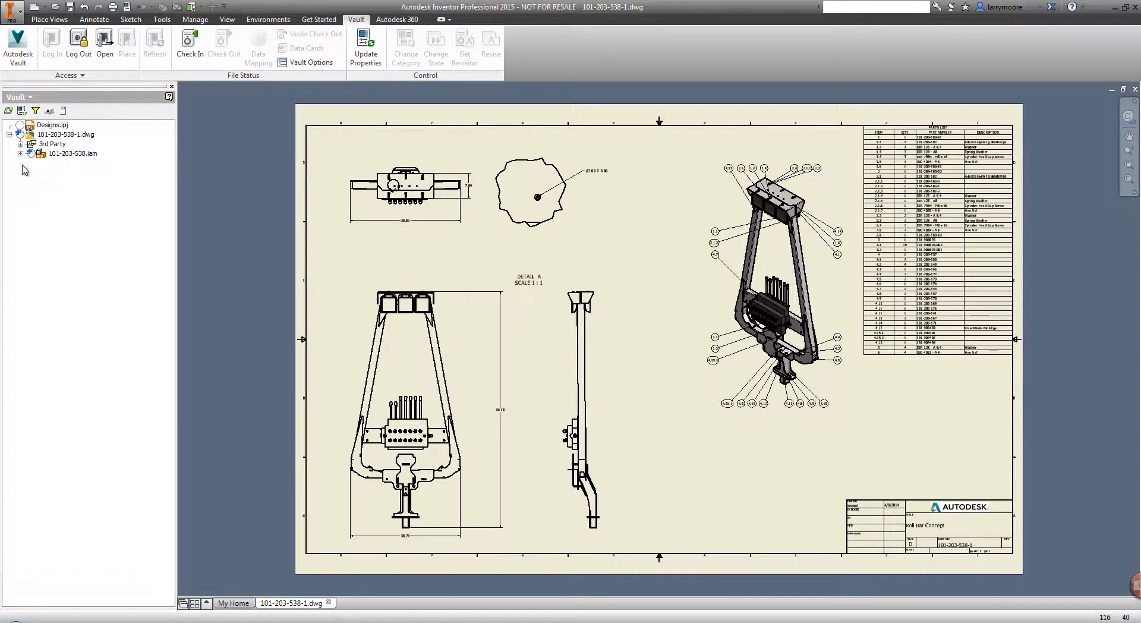
# Step: Expand the roll bar assembly's file tree and start Check In on the drawing, reaching the save prompt
pyautogui.click(21, 153)
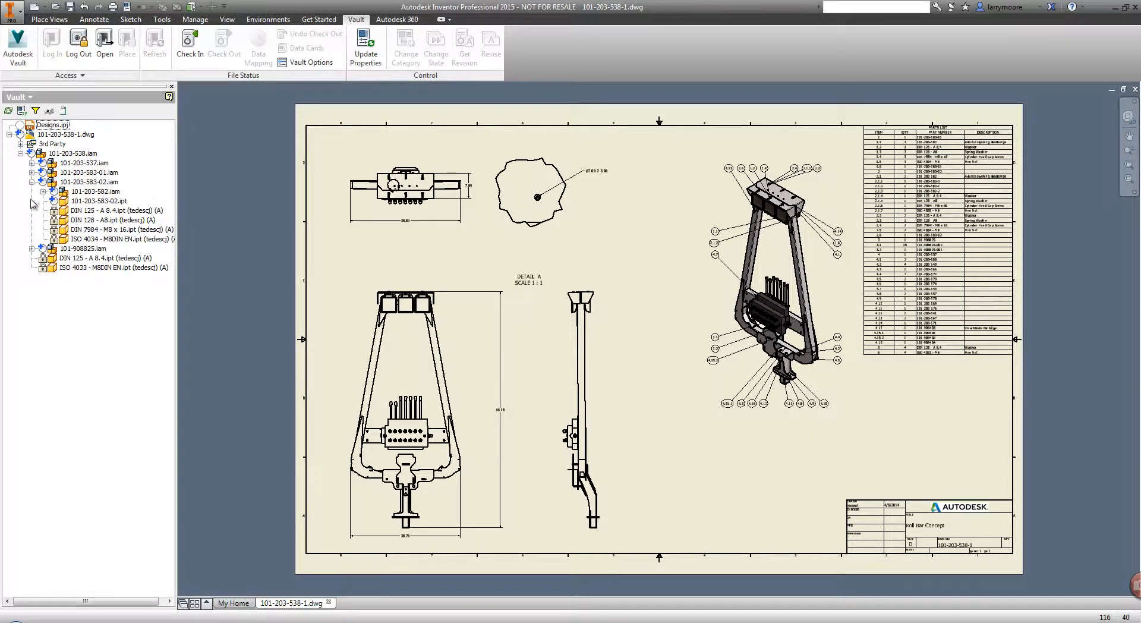
pyautogui.click(33, 172)
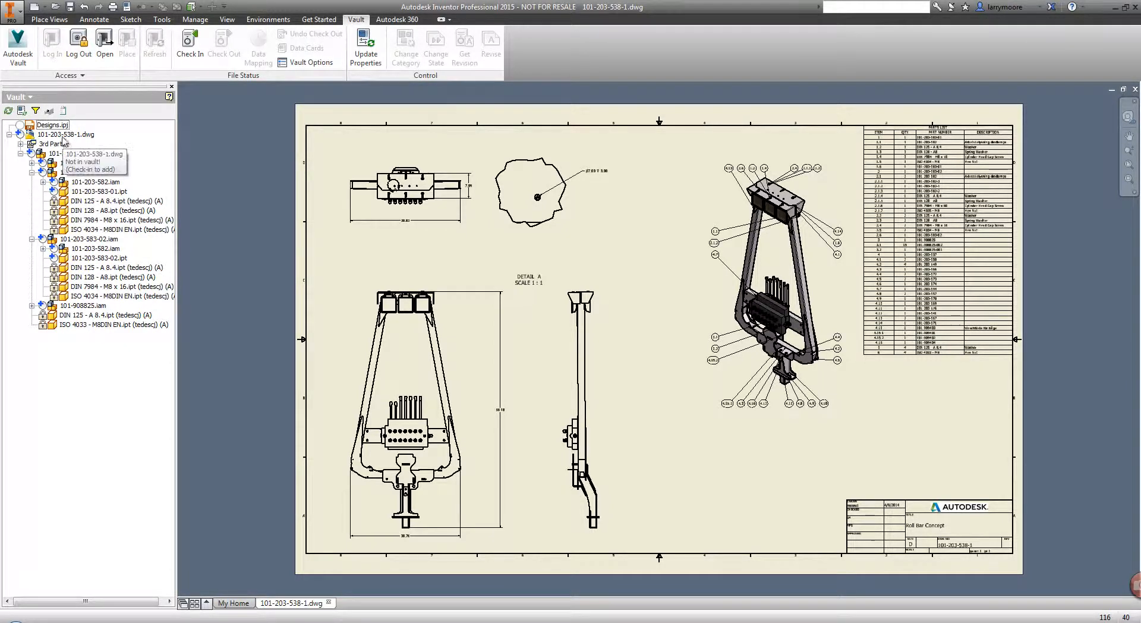
pyautogui.click(189, 44)
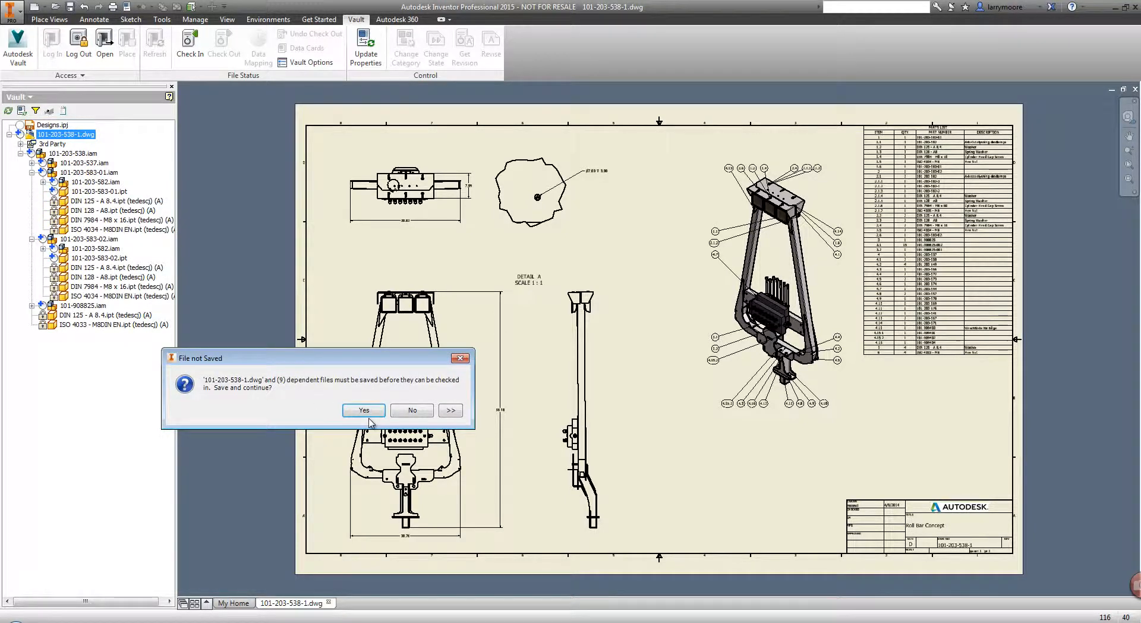
# Step: Save the drawing and check it into the vault with its 33 dependent files and an initial comment
pyautogui.click(364, 410)
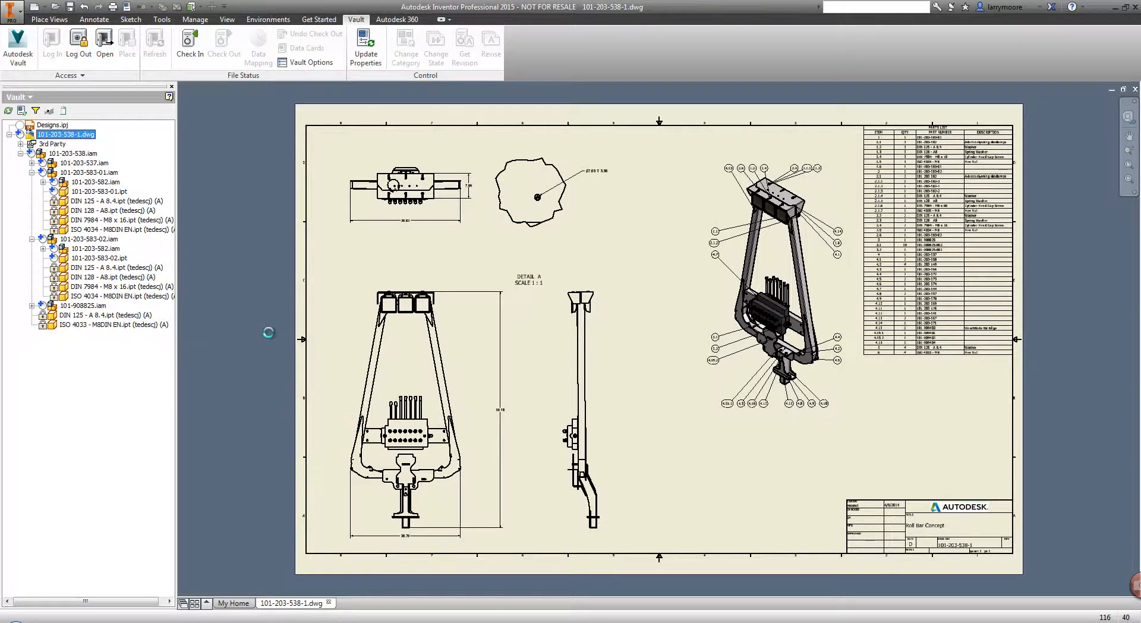
pyautogui.click(189, 44)
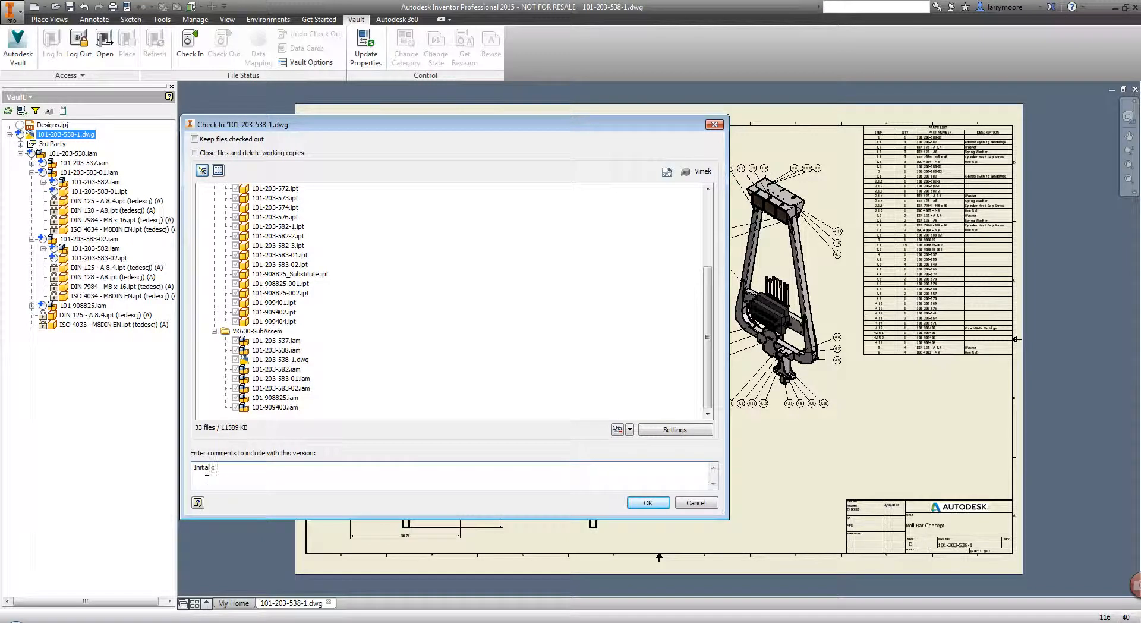
pyautogui.click(647, 502)
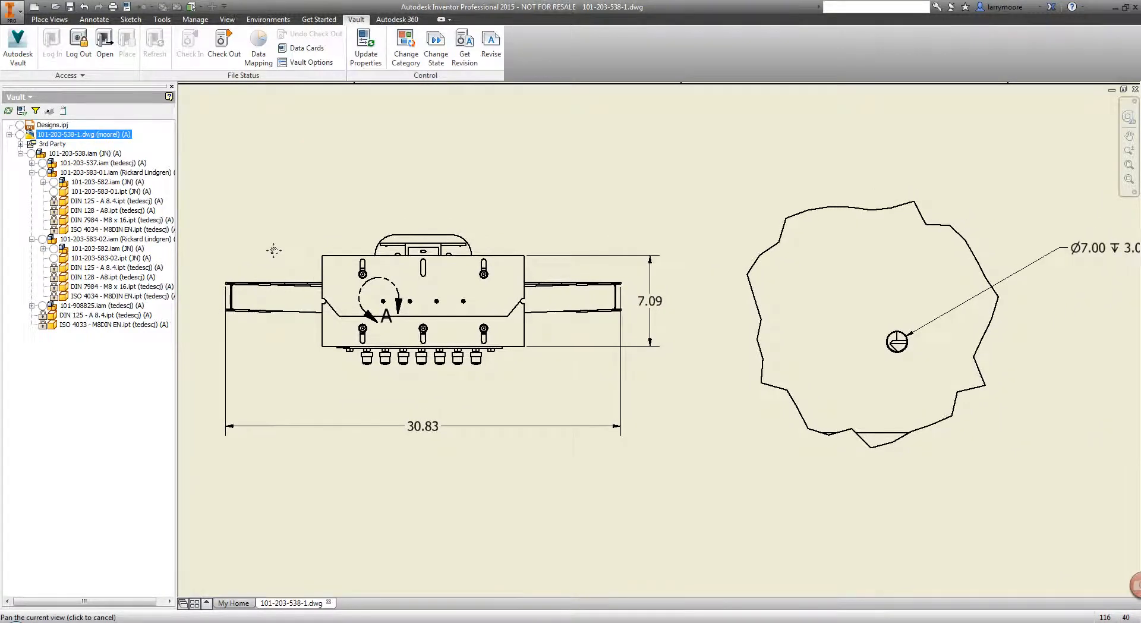
# Step: Open the 101-203-538 assembly from the drawing's base view
pyautogui.rightClick(418, 298)
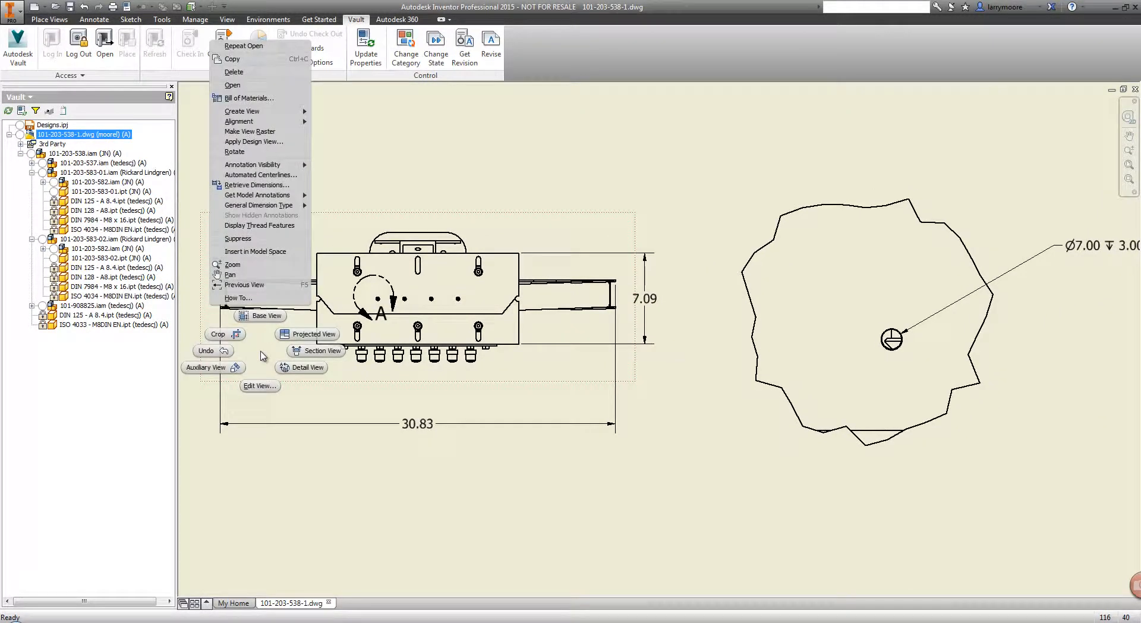
pyautogui.click(232, 85)
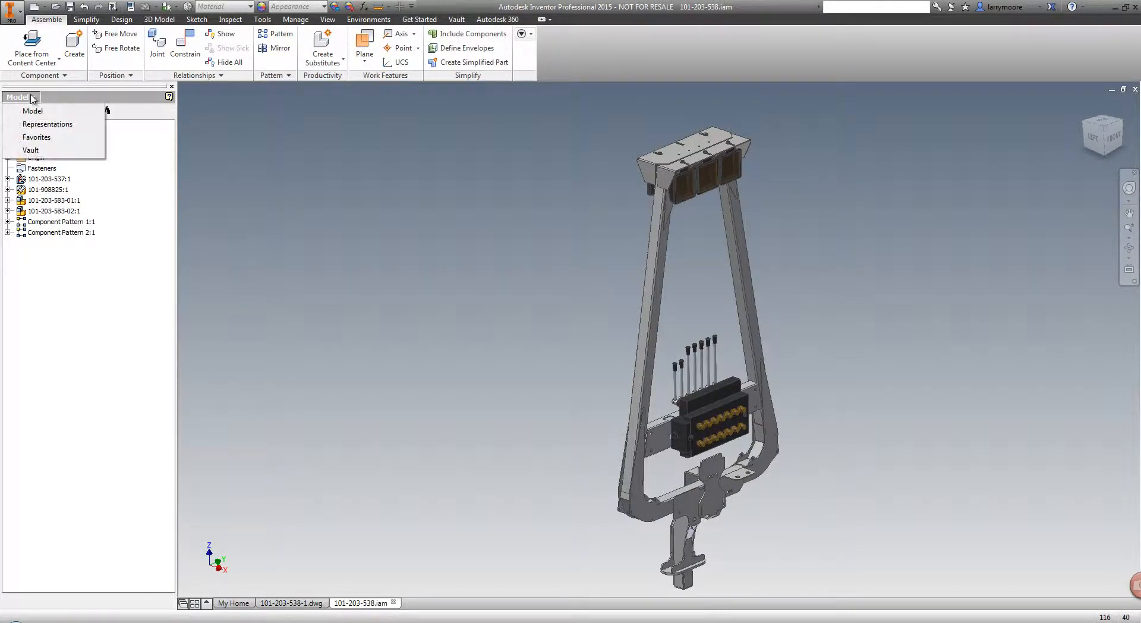
# Step: Show the assembly's vault file tree and edit a round hole feature on the top plate
pyautogui.click(31, 150)
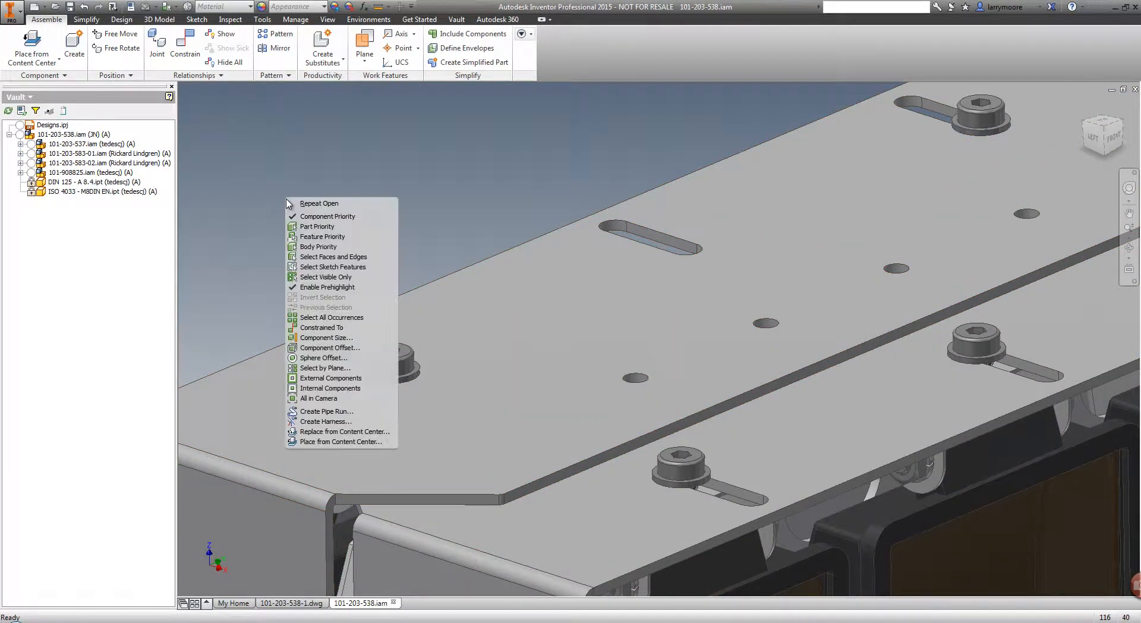
pyautogui.click(312, 244)
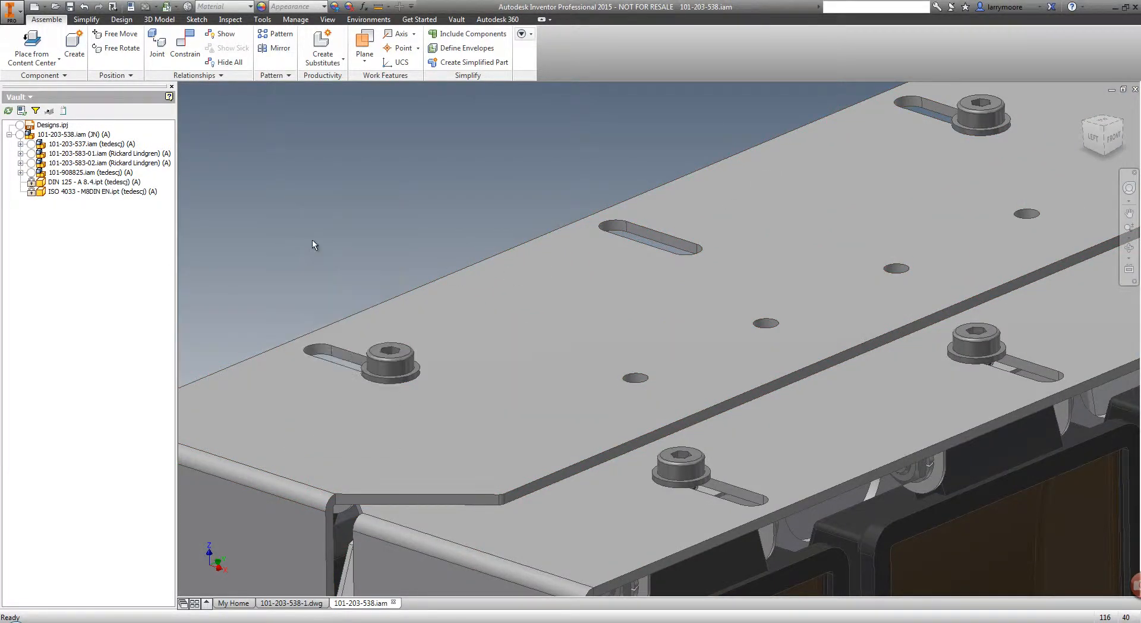
pyautogui.click(635, 380)
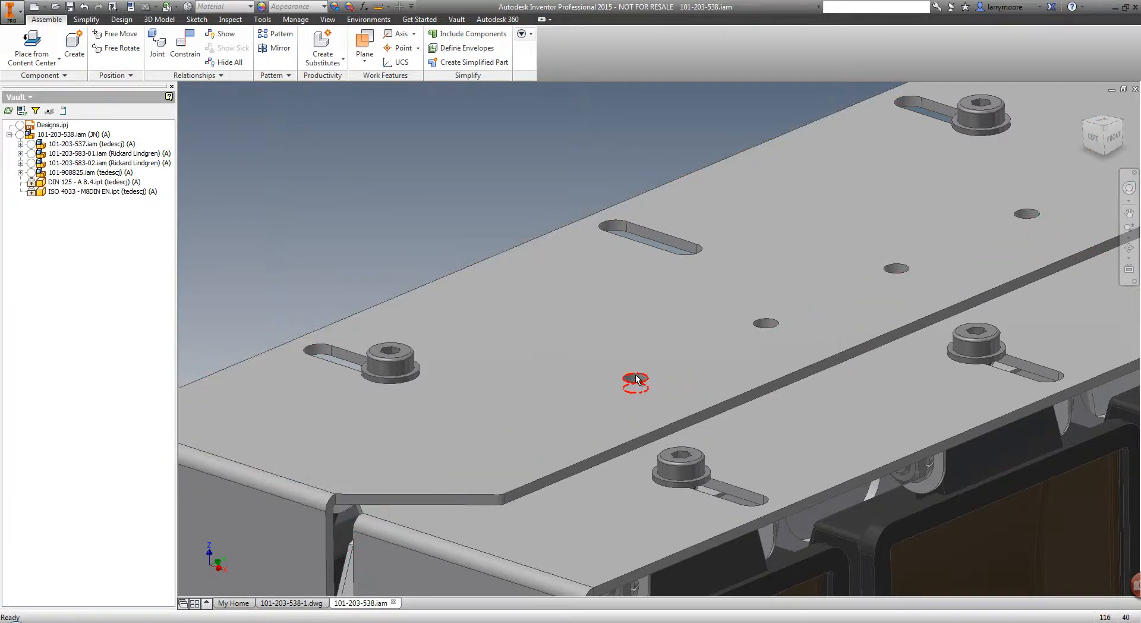
pyautogui.click(633, 382)
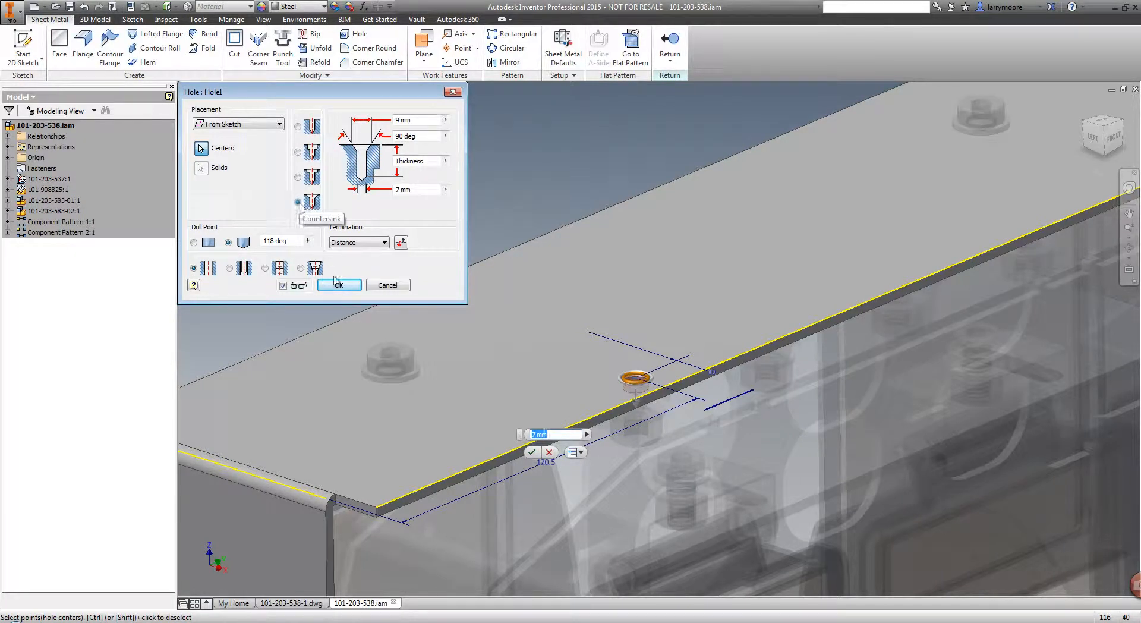
pyautogui.click(338, 284)
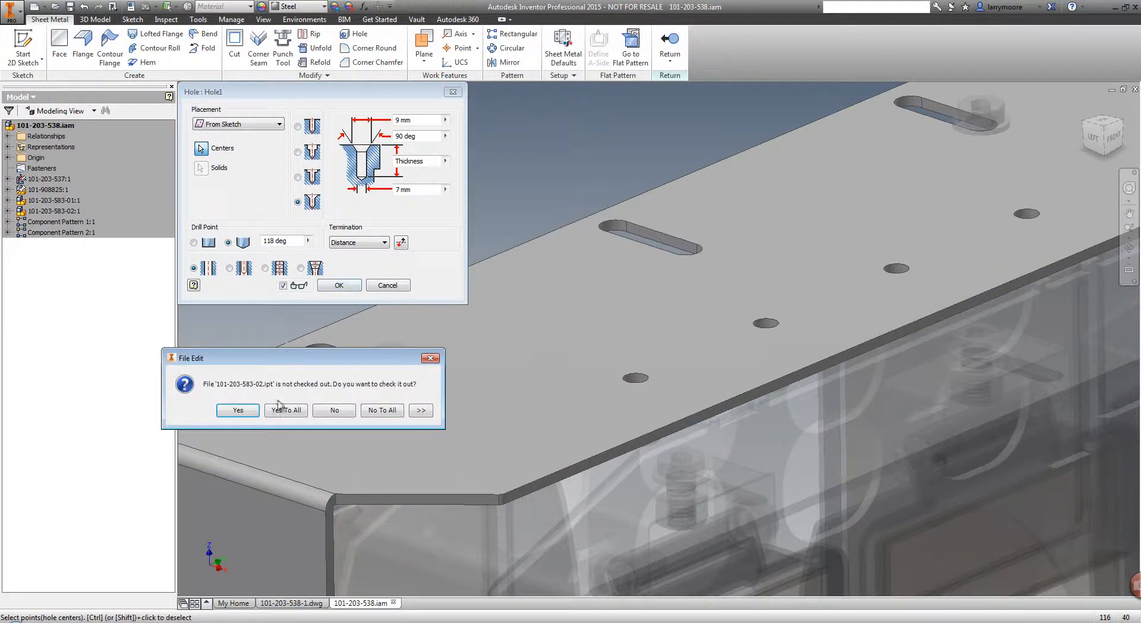
pyautogui.moveTo(295, 395)
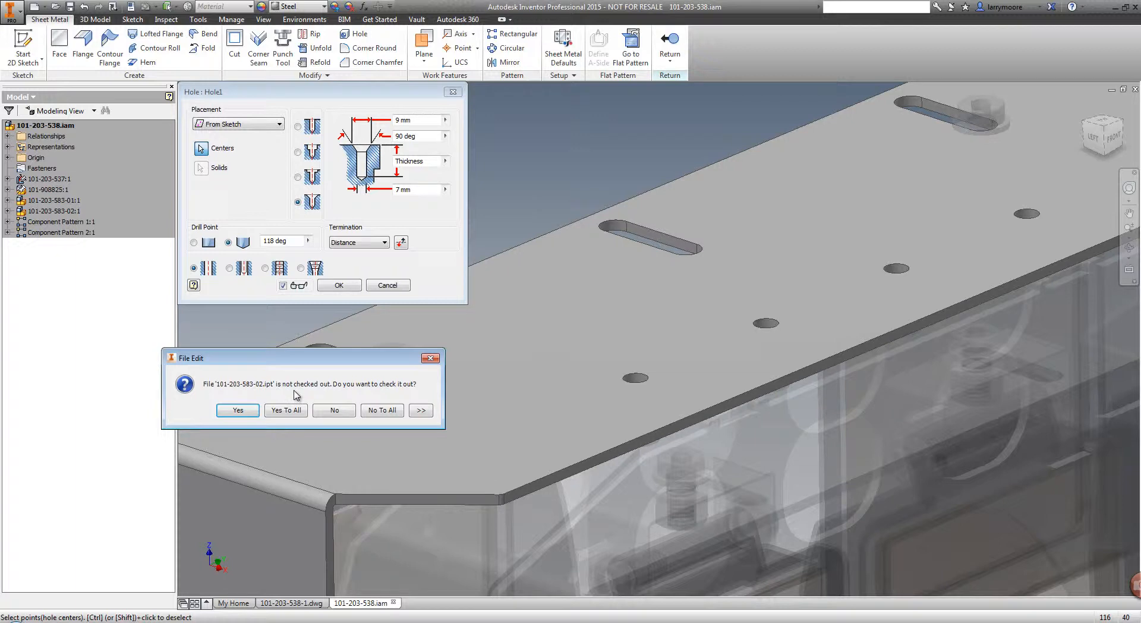
pyautogui.click(420, 410)
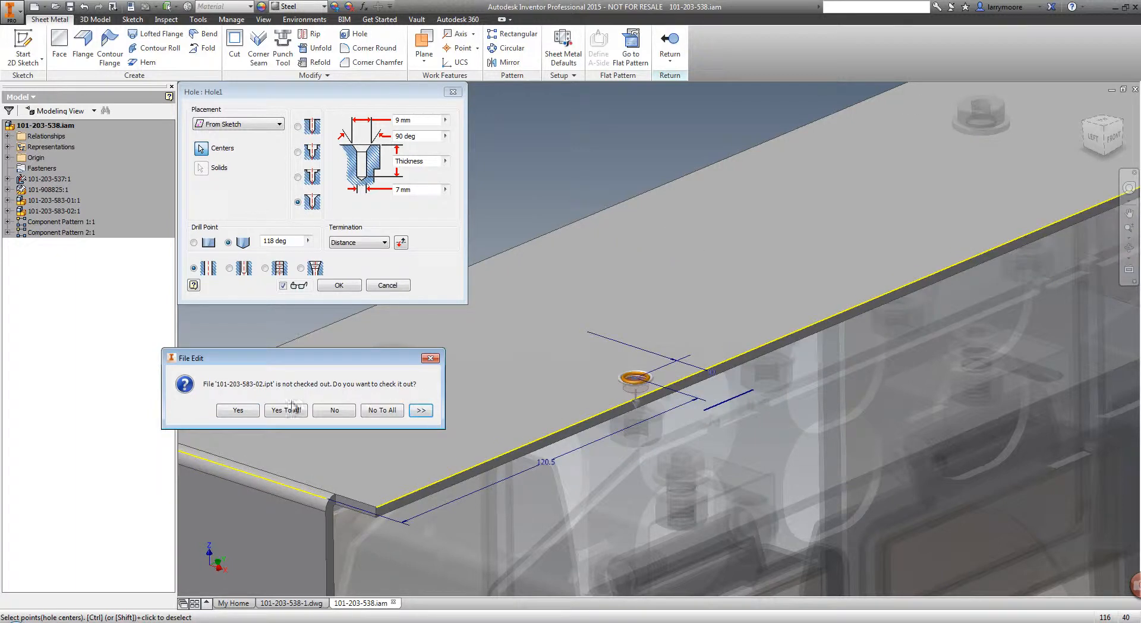
pyautogui.click(284, 410)
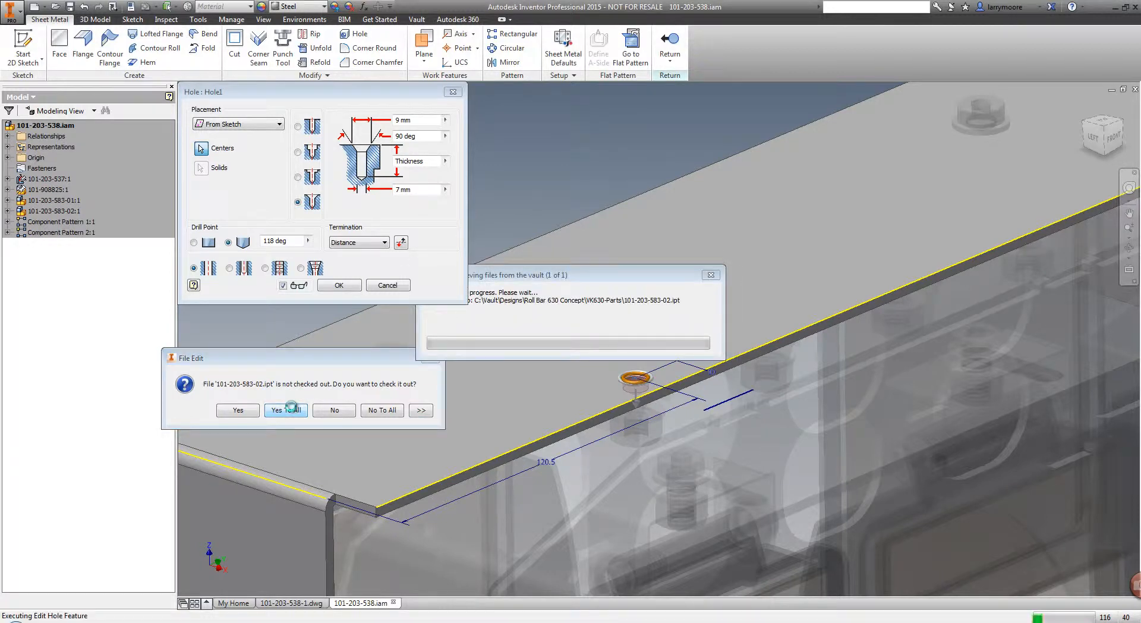
pyautogui.click(285, 410)
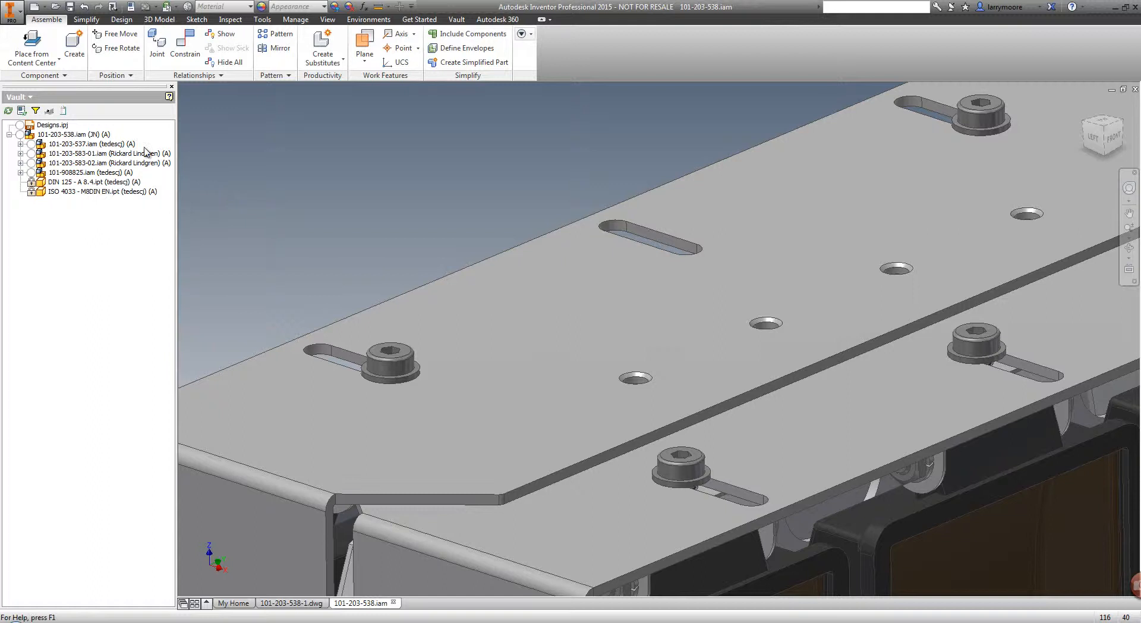
# Step: Expand subassembly 101-203-583-02.iam to reveal the edited plate part marked modified and checked out
pyautogui.click(21, 163)
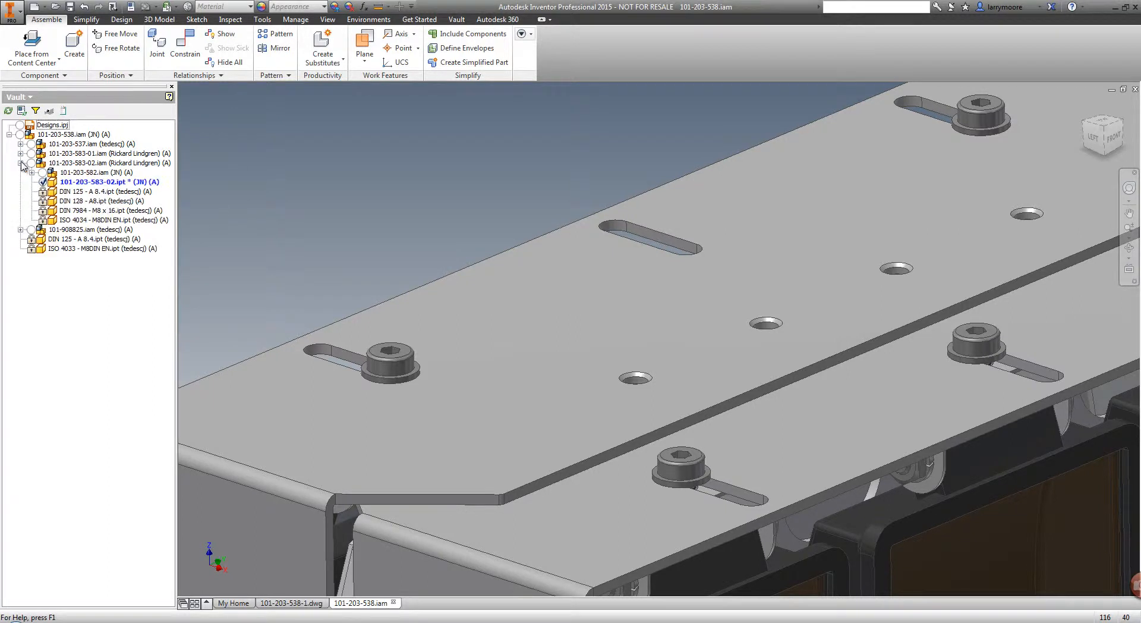
pyautogui.moveTo(109, 181)
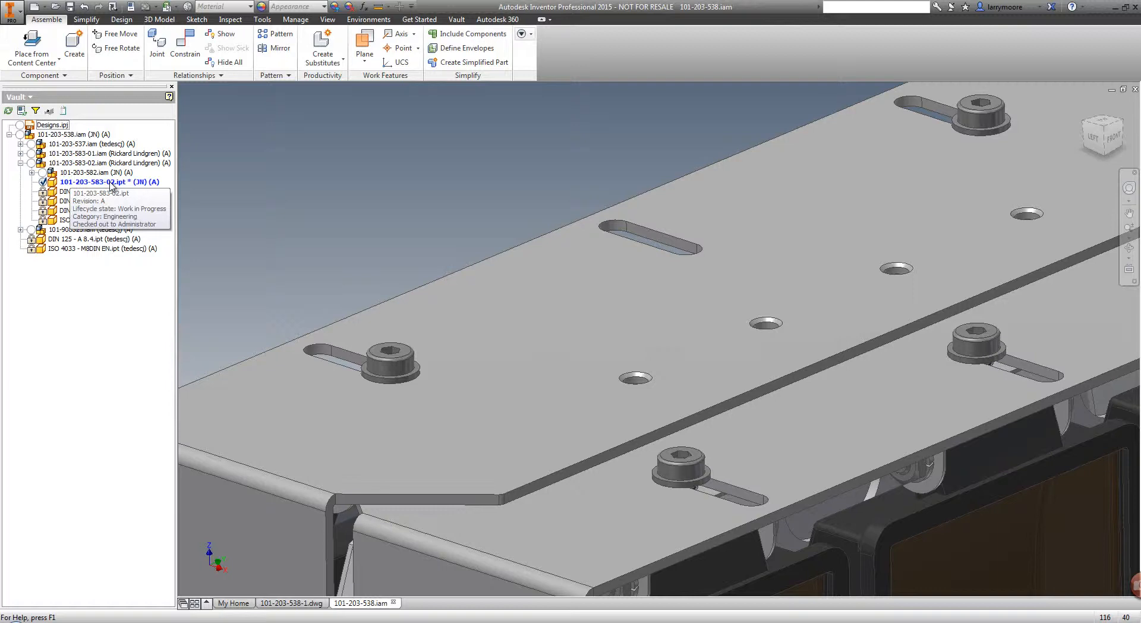
pyautogui.rightClick(110, 180)
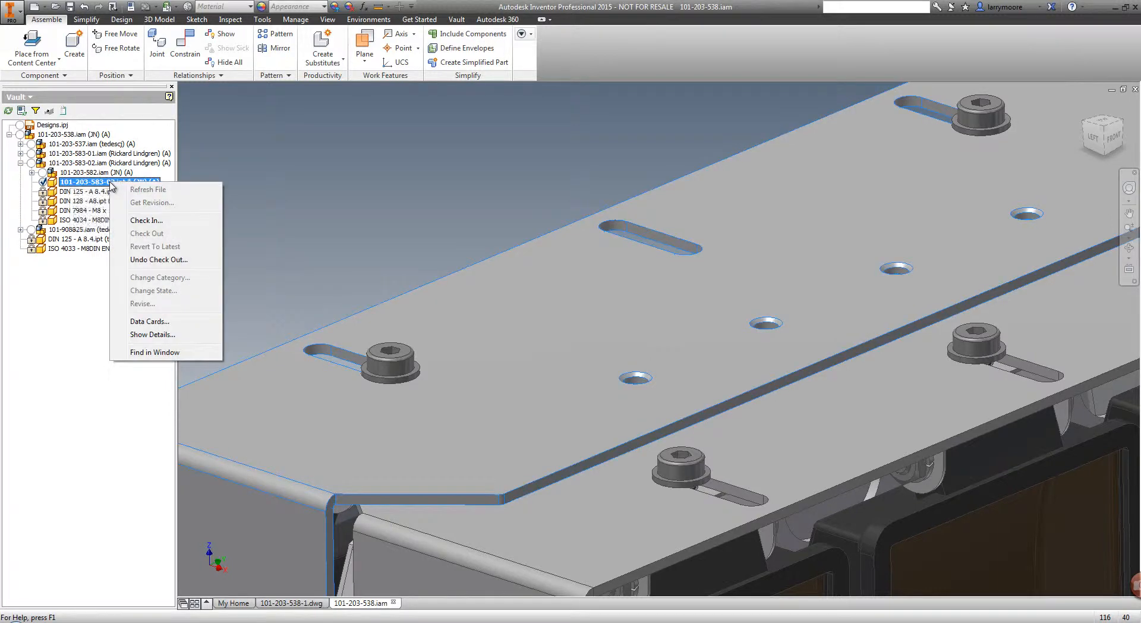
pyautogui.click(147, 220)
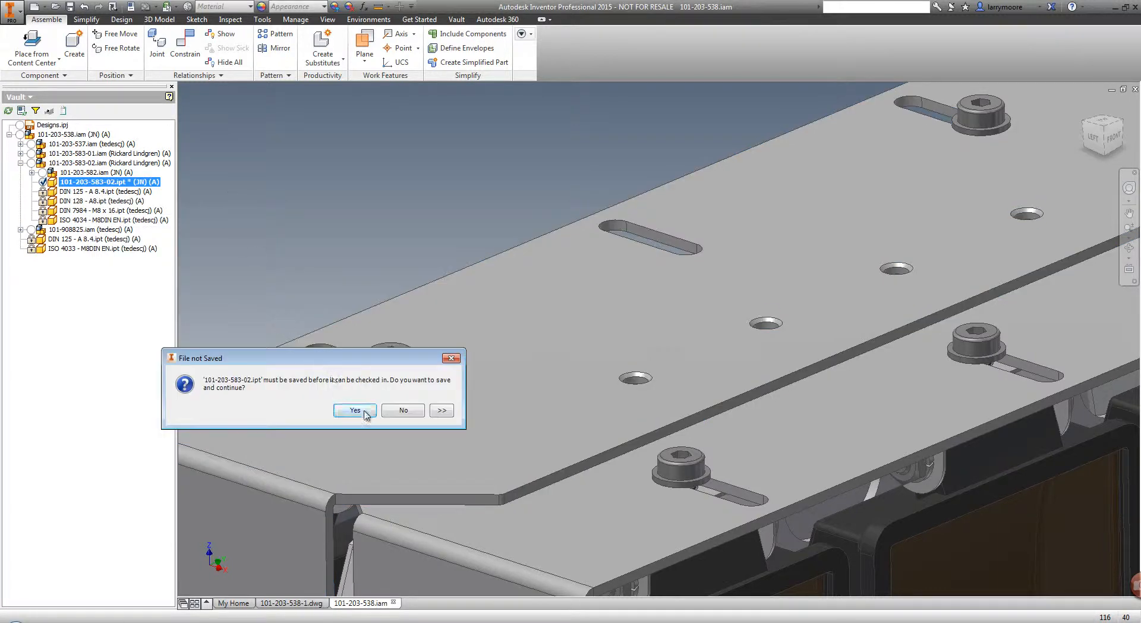
pyautogui.click(354, 411)
pyautogui.write('Changed hole type')
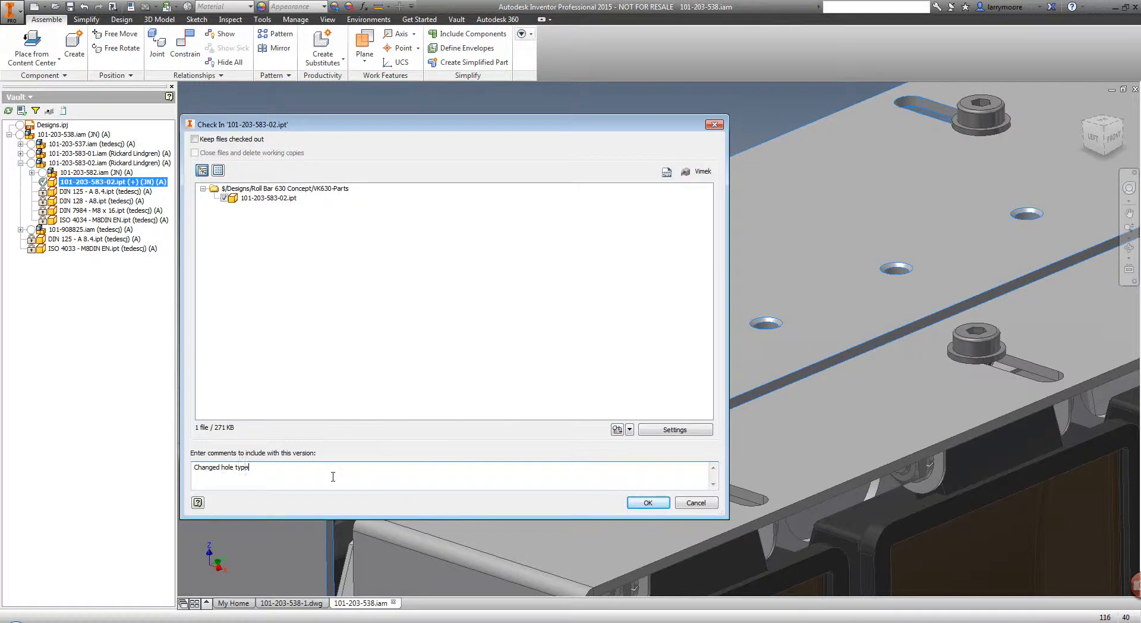
pyautogui.click(647, 502)
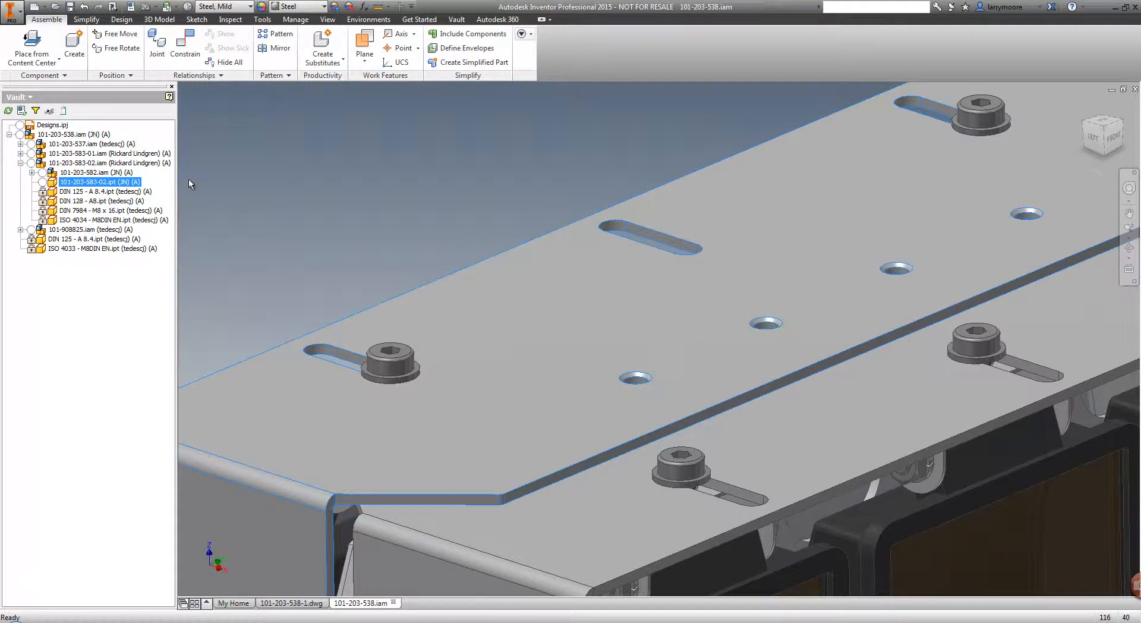
# Step: Review part 101-203-583-02.ipt's two-version history and Where Used list, then close its Details
pyautogui.rightClick(100, 181)
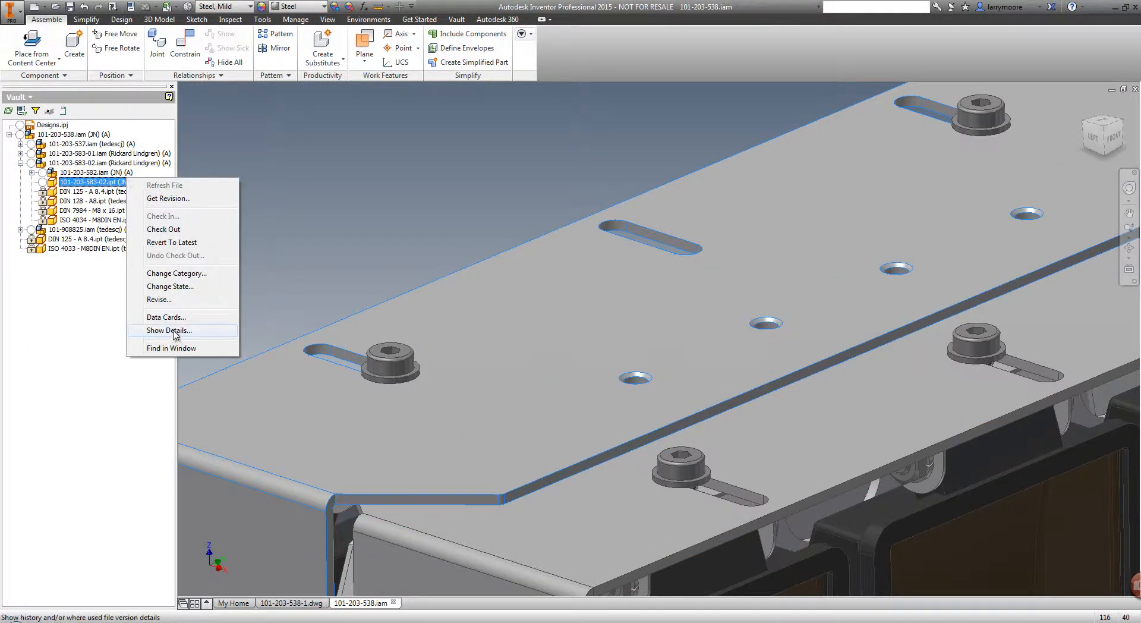
pyautogui.click(167, 330)
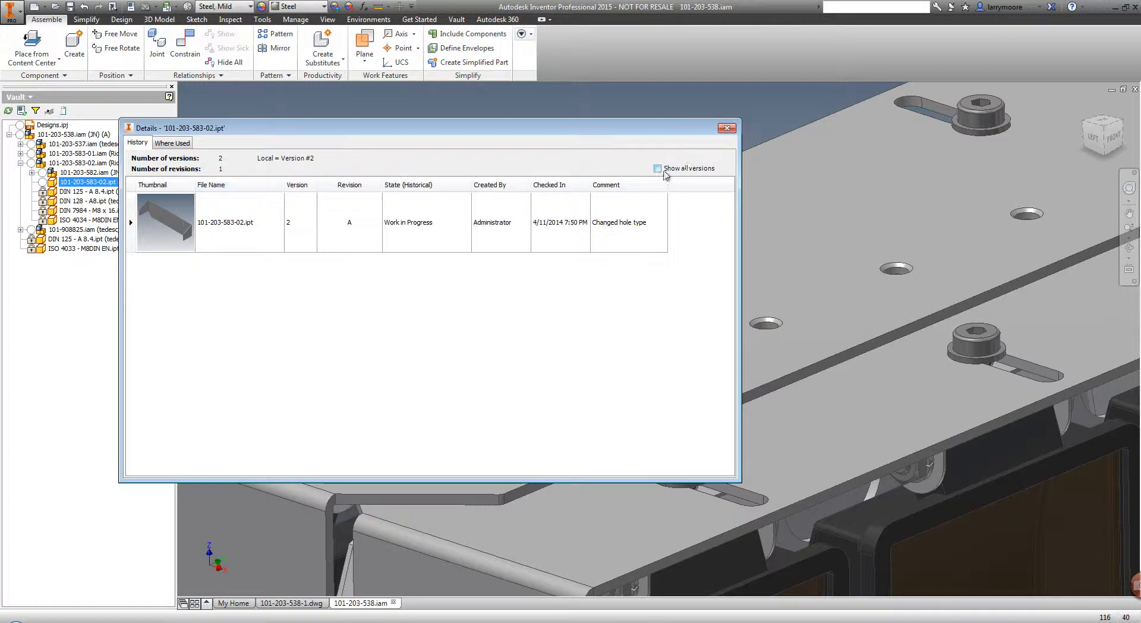
pyautogui.click(657, 168)
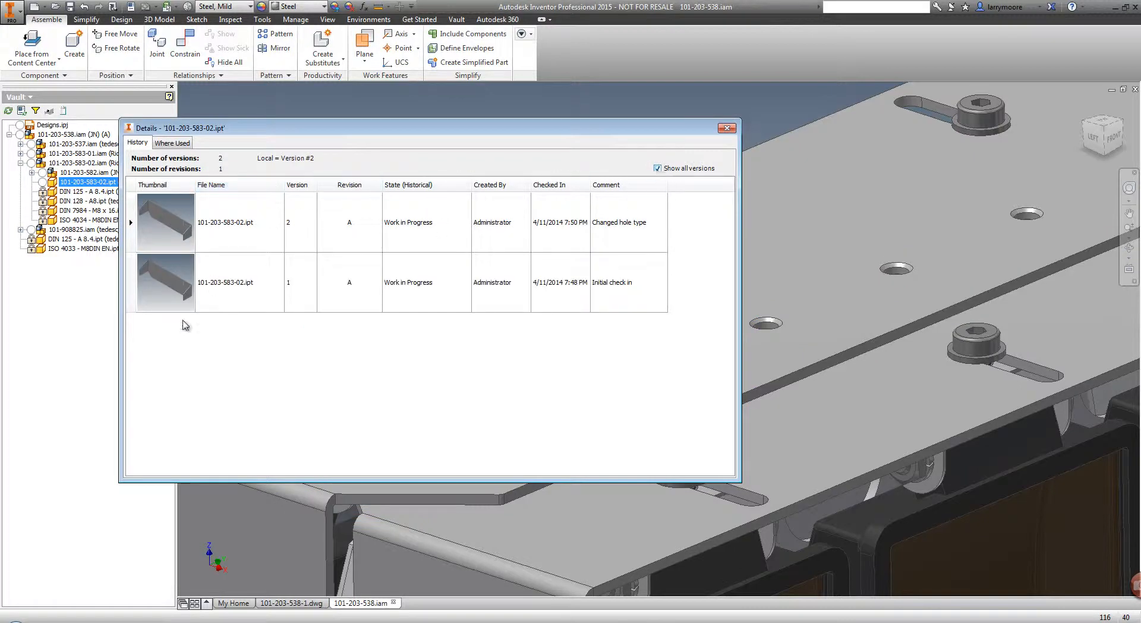
pyautogui.moveTo(327, 323)
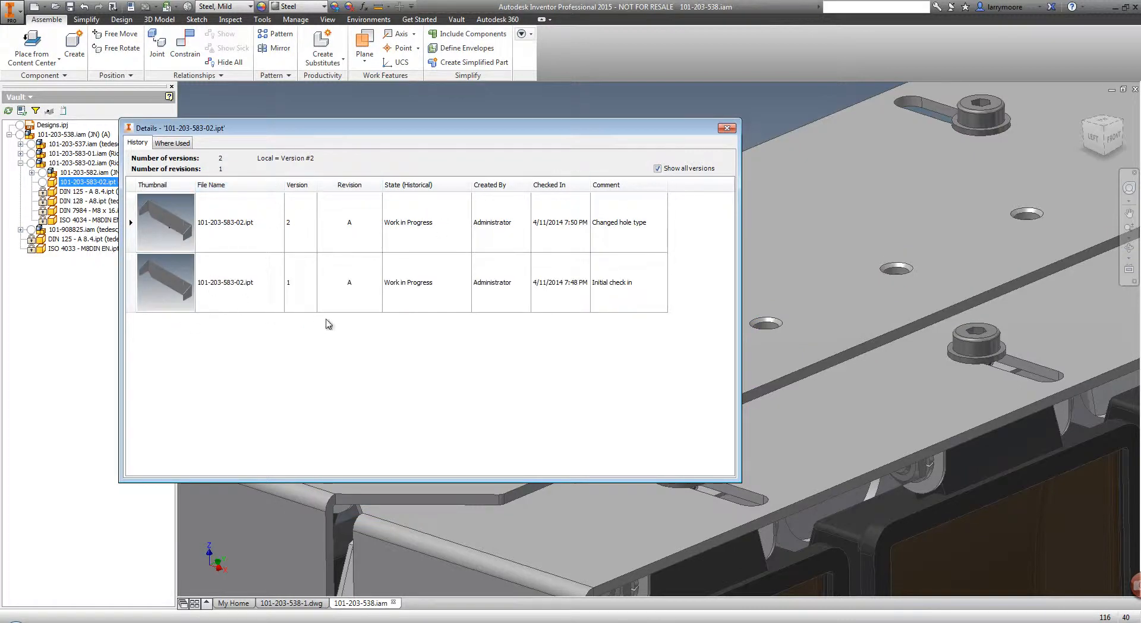
pyautogui.moveTo(299, 232)
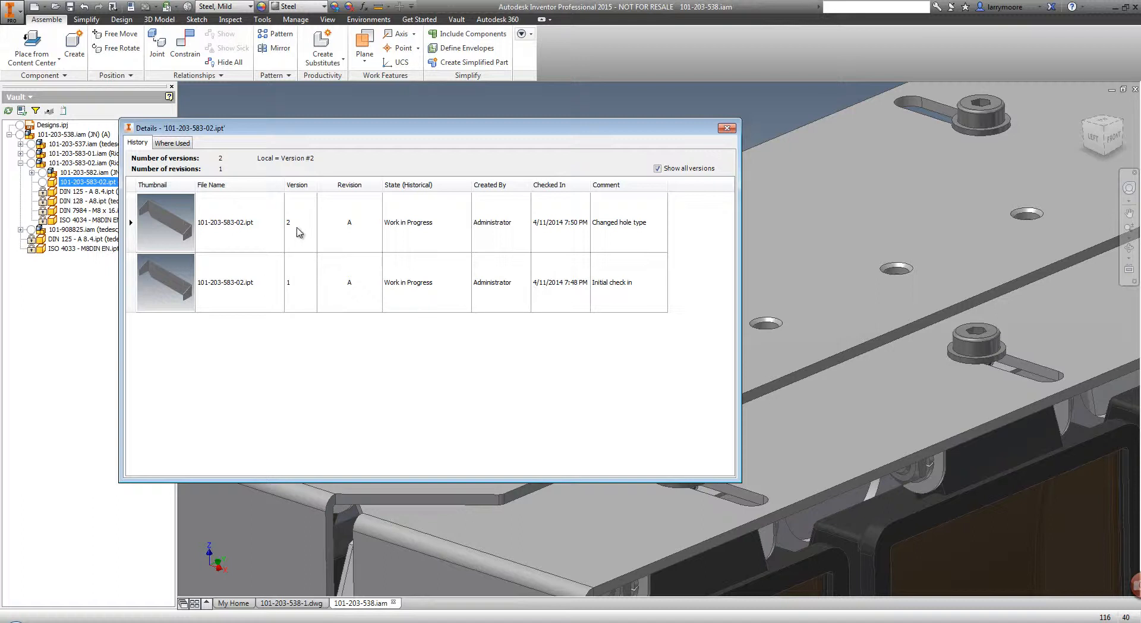
pyautogui.click(173, 141)
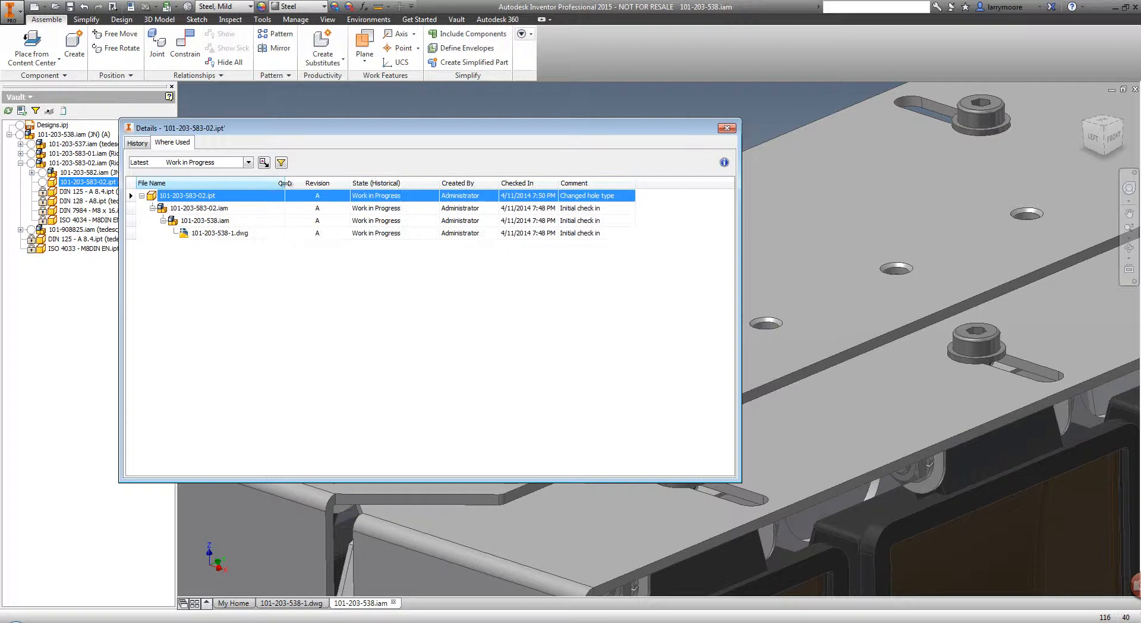
pyautogui.click(726, 129)
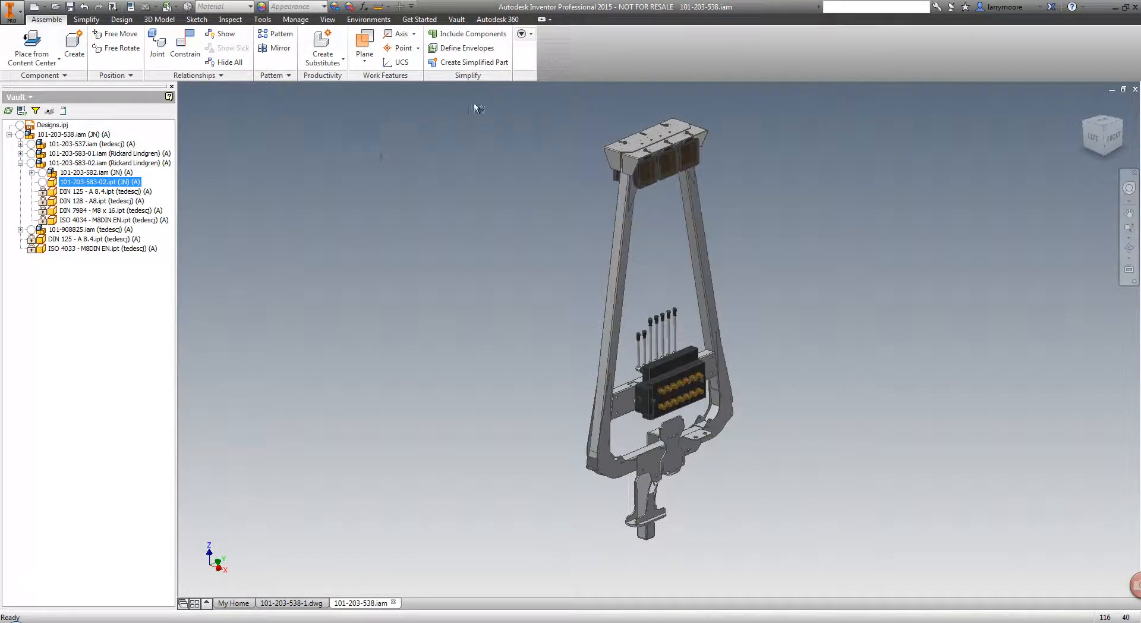
# Step: Run Data Mapping with a report template charting the assembly's parts by Material
pyautogui.click(457, 20)
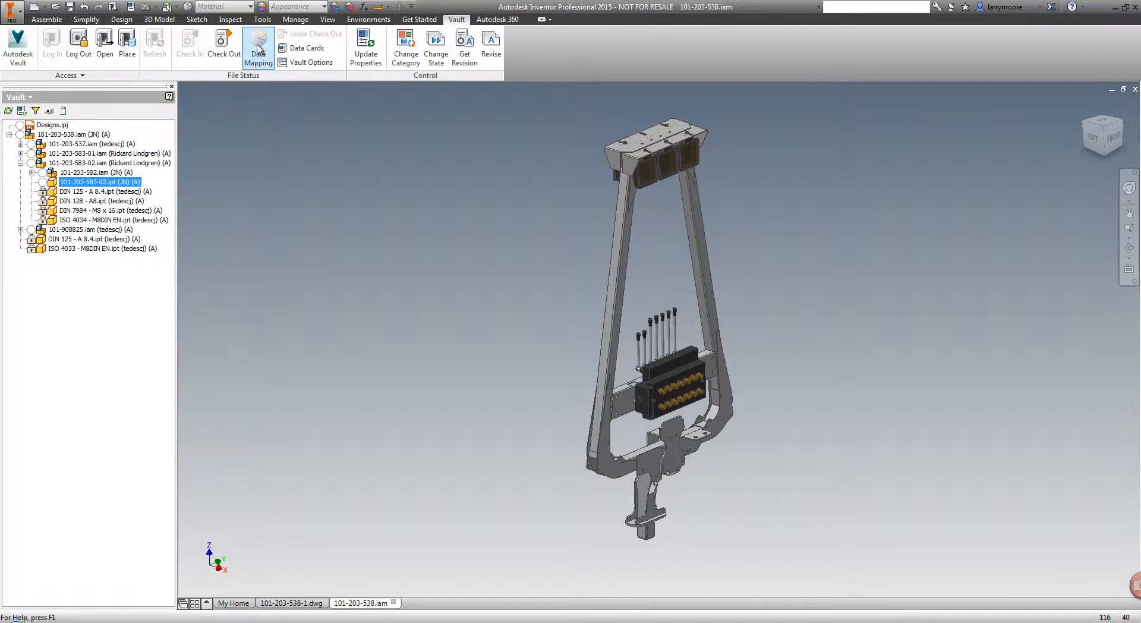
pyautogui.click(258, 44)
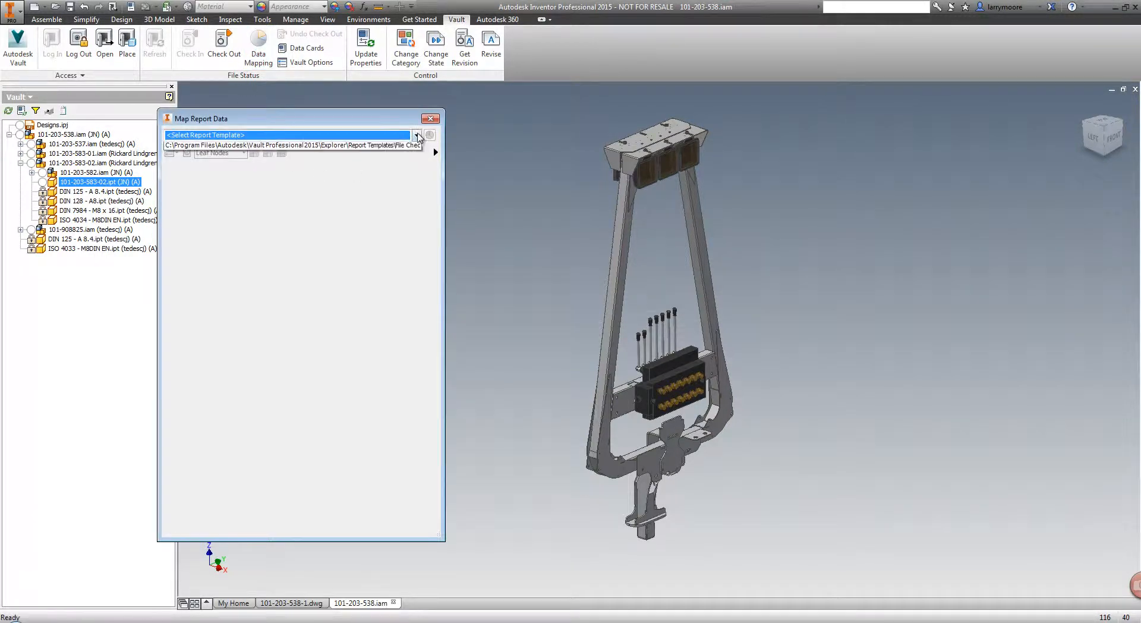
pyautogui.click(417, 134)
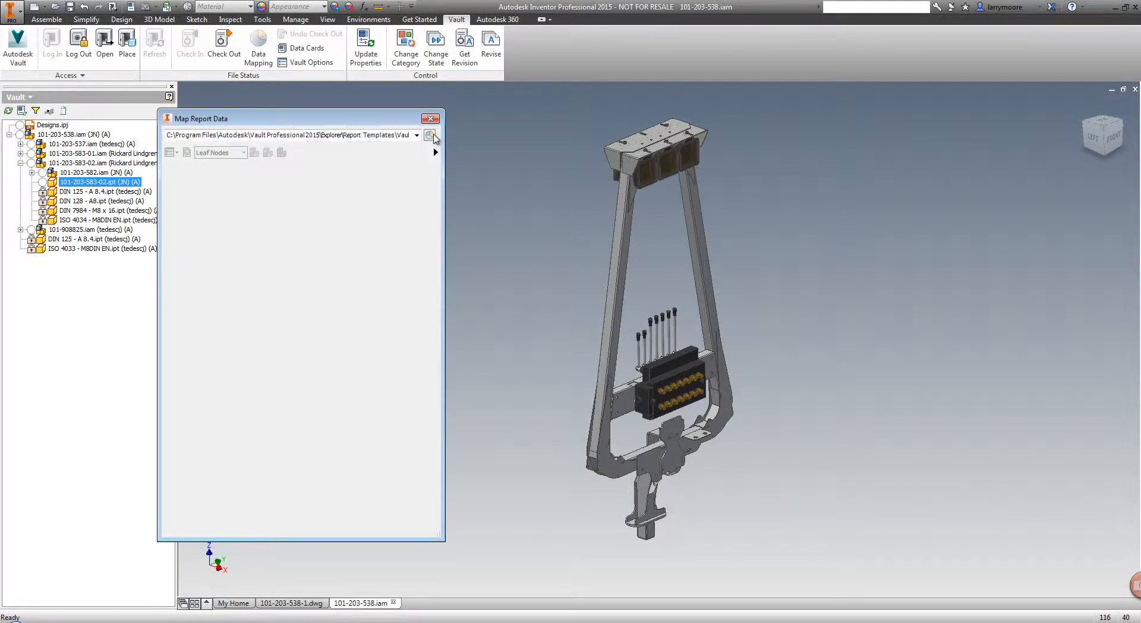
pyautogui.click(430, 135)
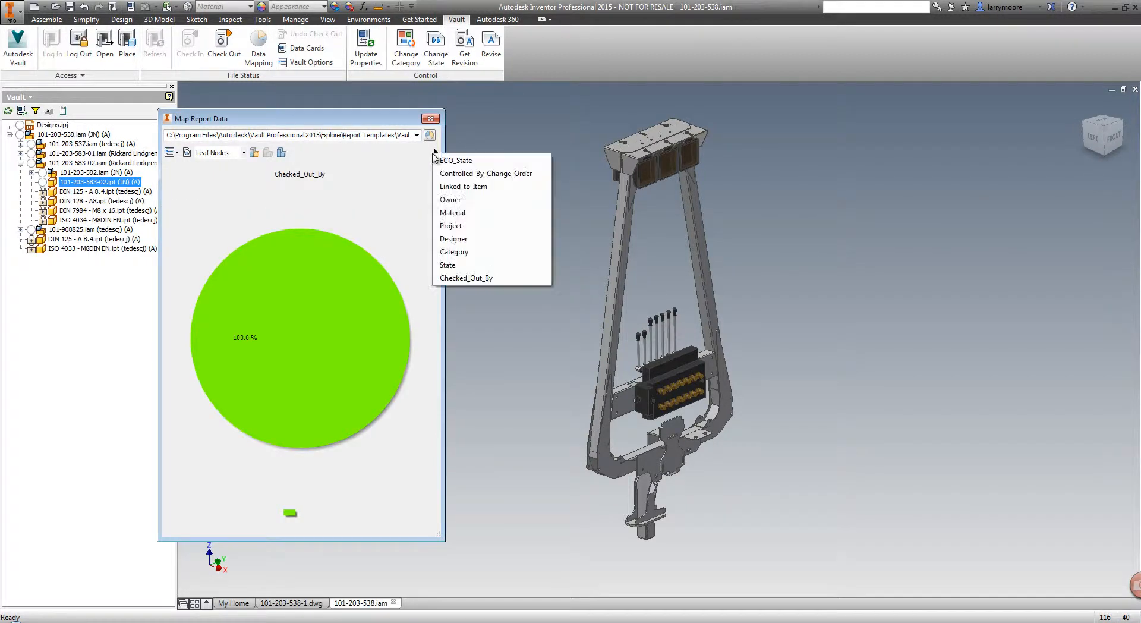
pyautogui.click(452, 213)
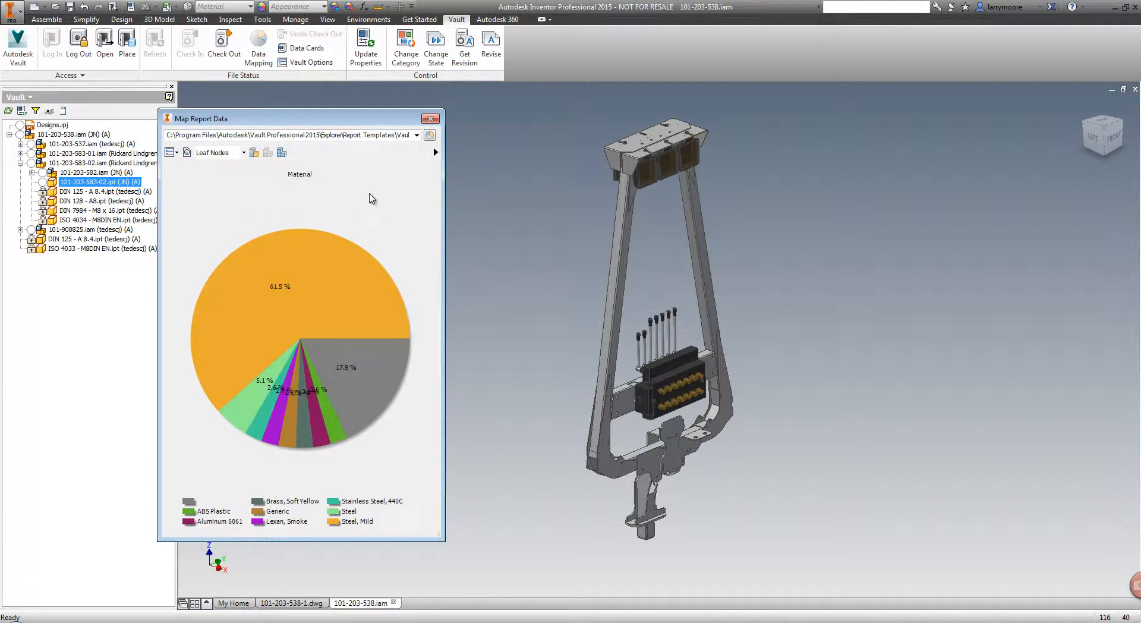
# Step: Apply and remove the material colour mapping on the model, then select the Steel, Mild parts
pyautogui.click(253, 153)
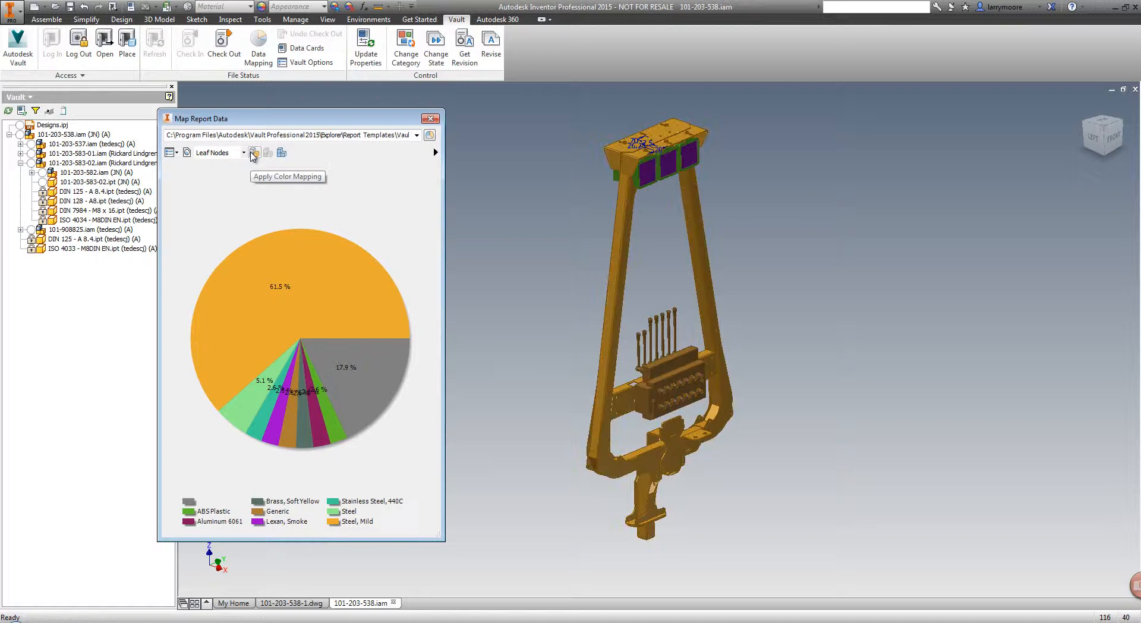
pyautogui.click(252, 154)
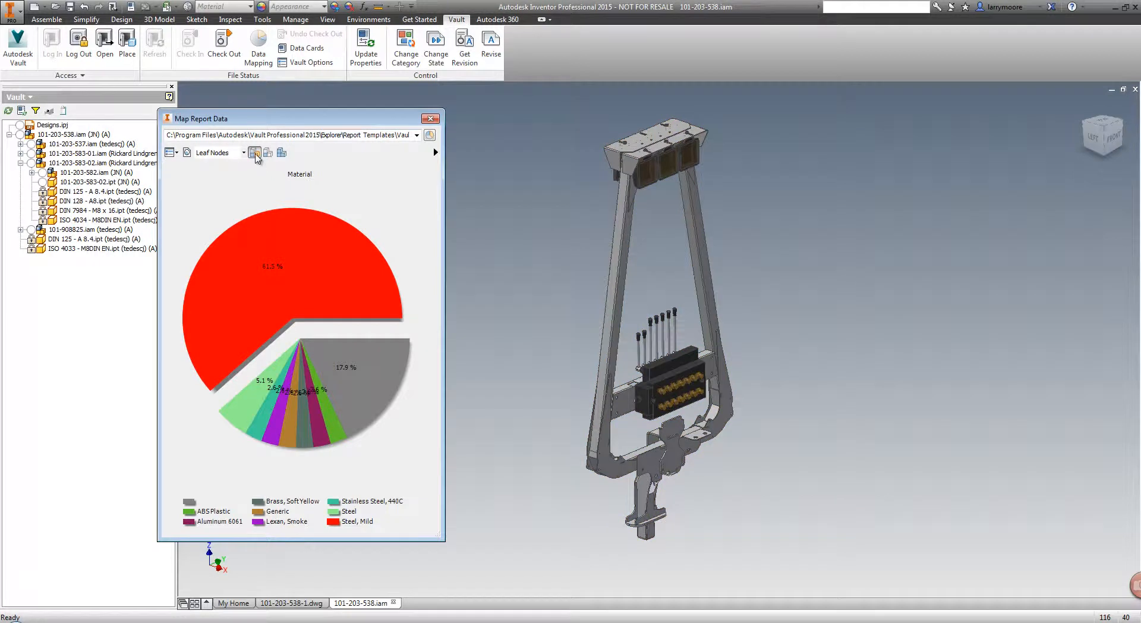
pyautogui.click(254, 154)
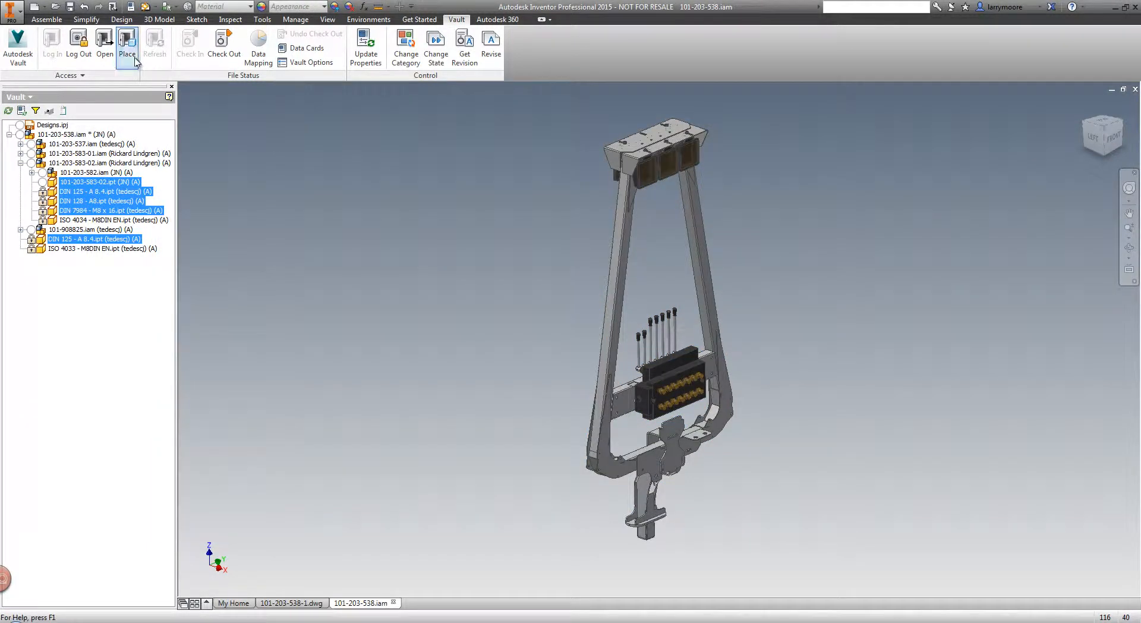
pyautogui.click(126, 44)
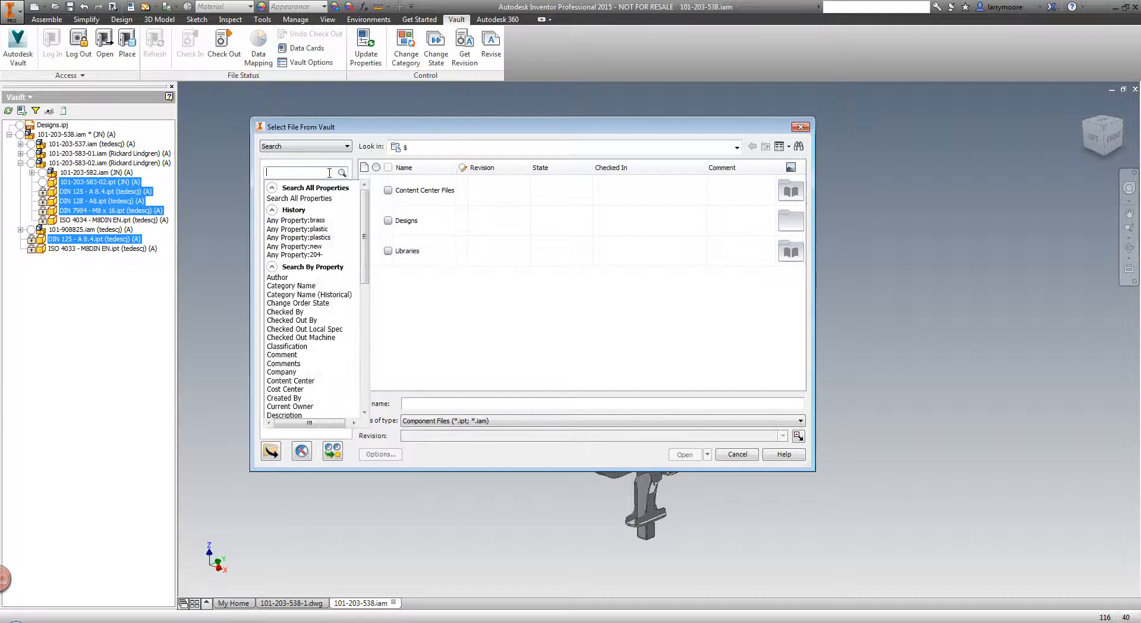
pyautogui.write('plast')
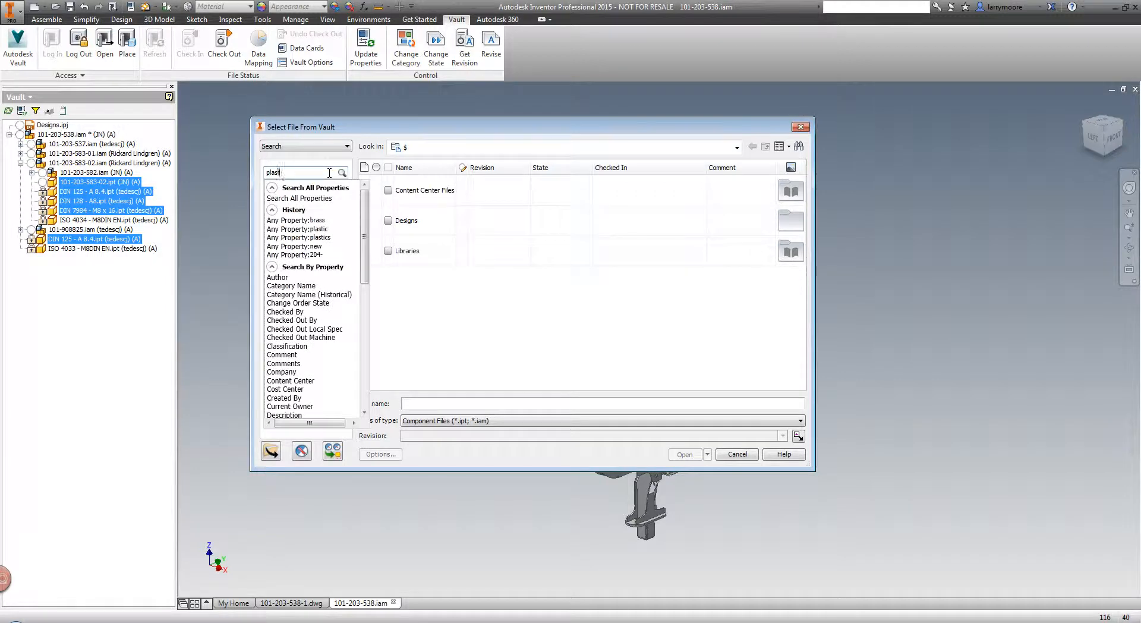
pyautogui.click(341, 172)
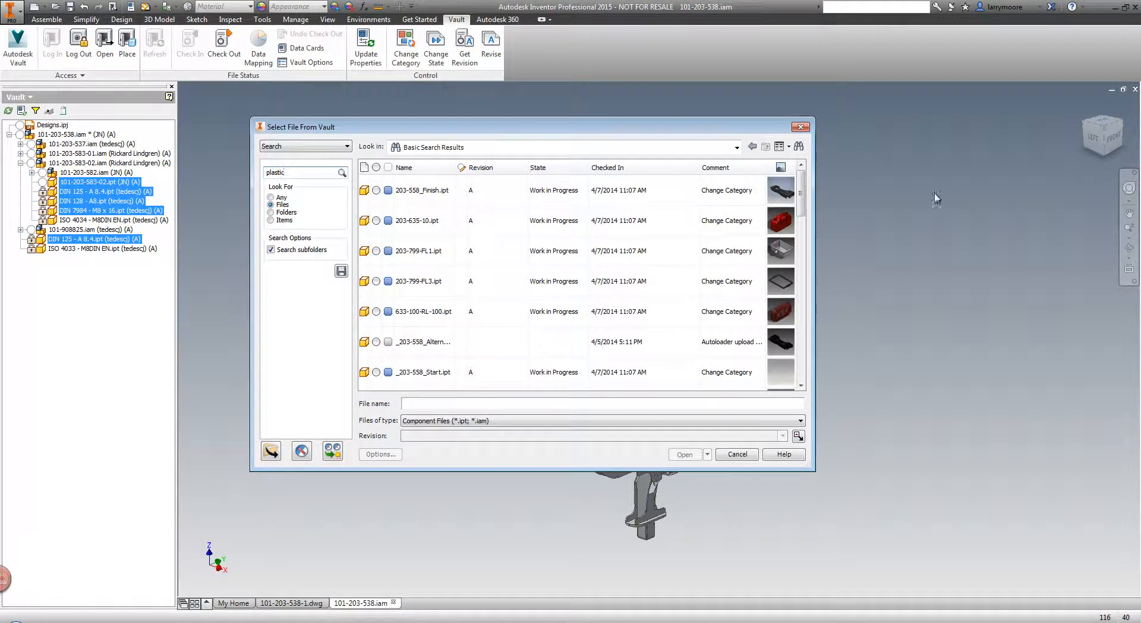
pyautogui.scroll(-3)
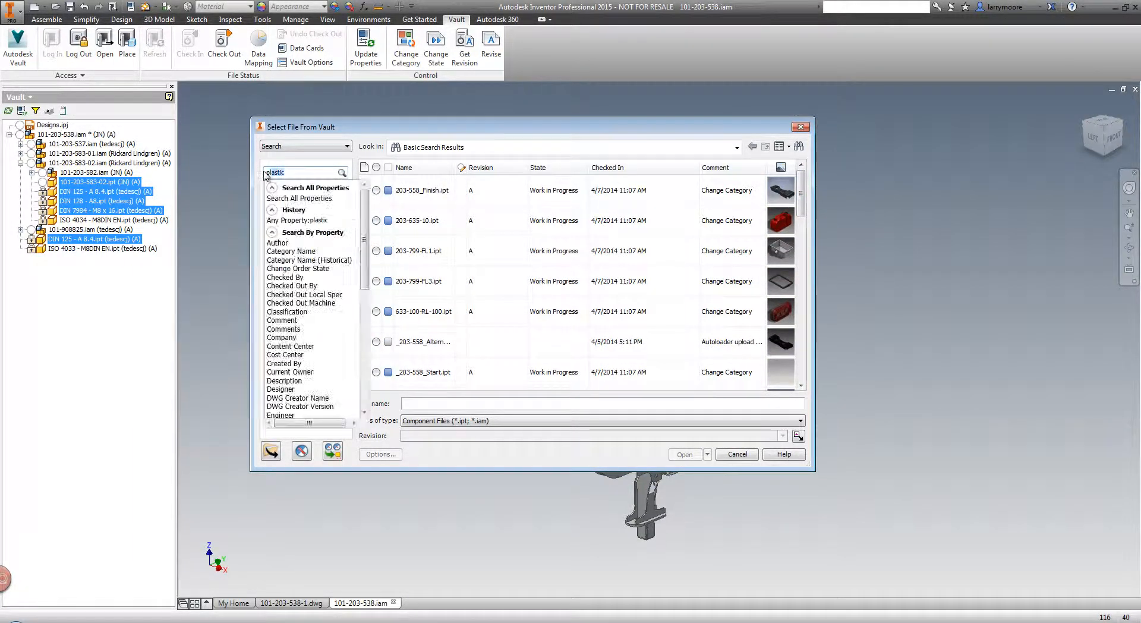
pyautogui.write('brass')
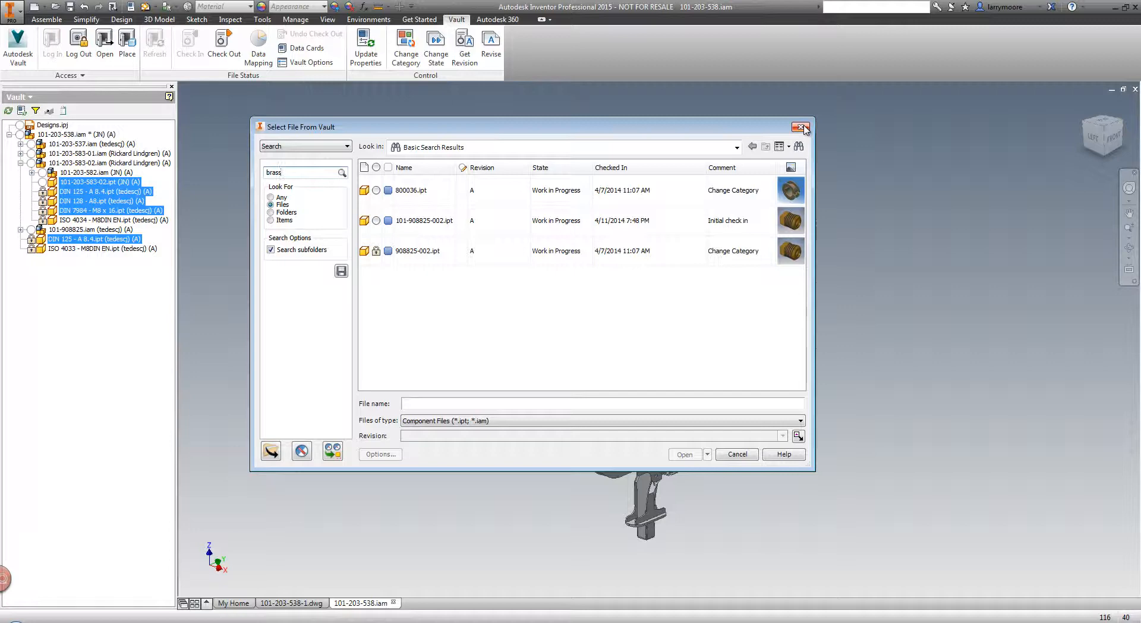
pyautogui.click(803, 127)
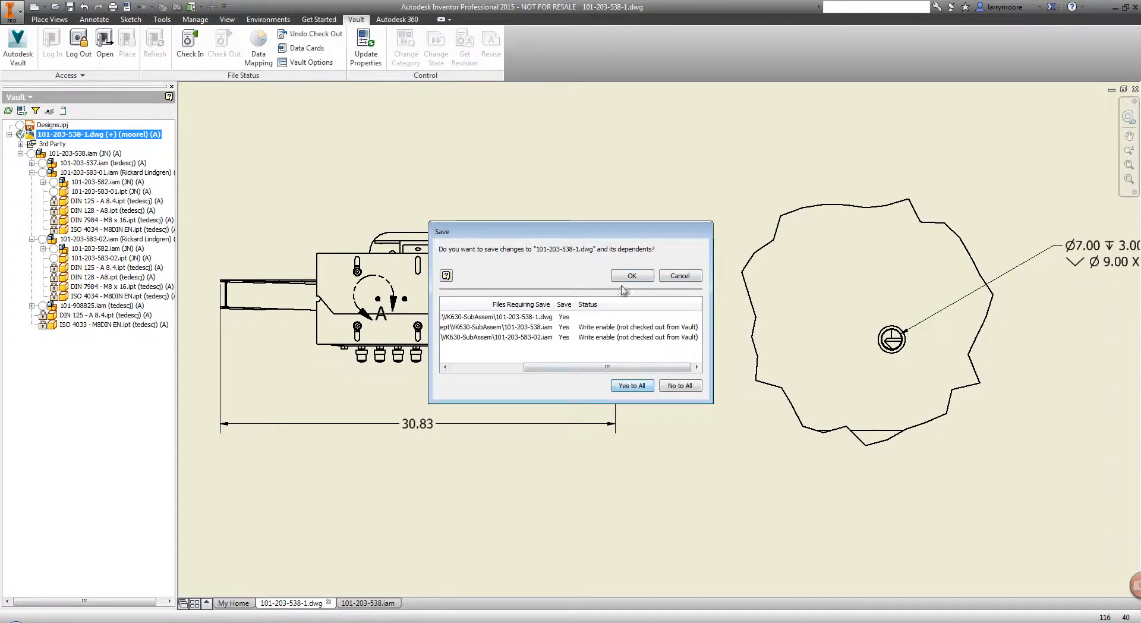
# Step: Save drawing 101-203-538-1.dwg with Yes to All and check it in with the comment 'Hole was updated'
pyautogui.click(630, 275)
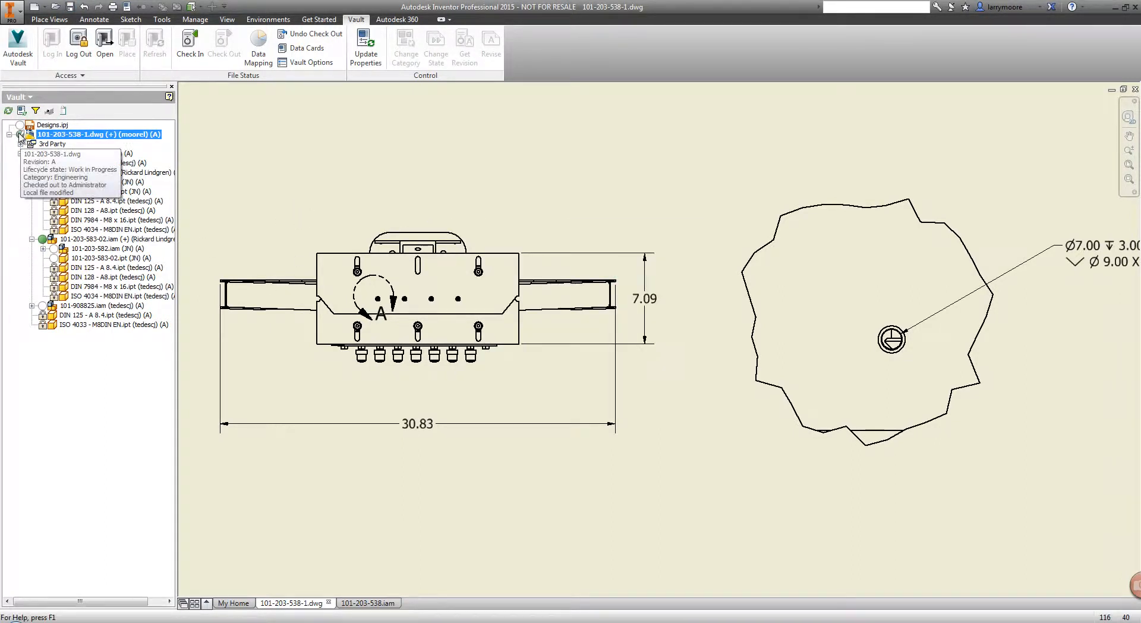
pyautogui.click(189, 44)
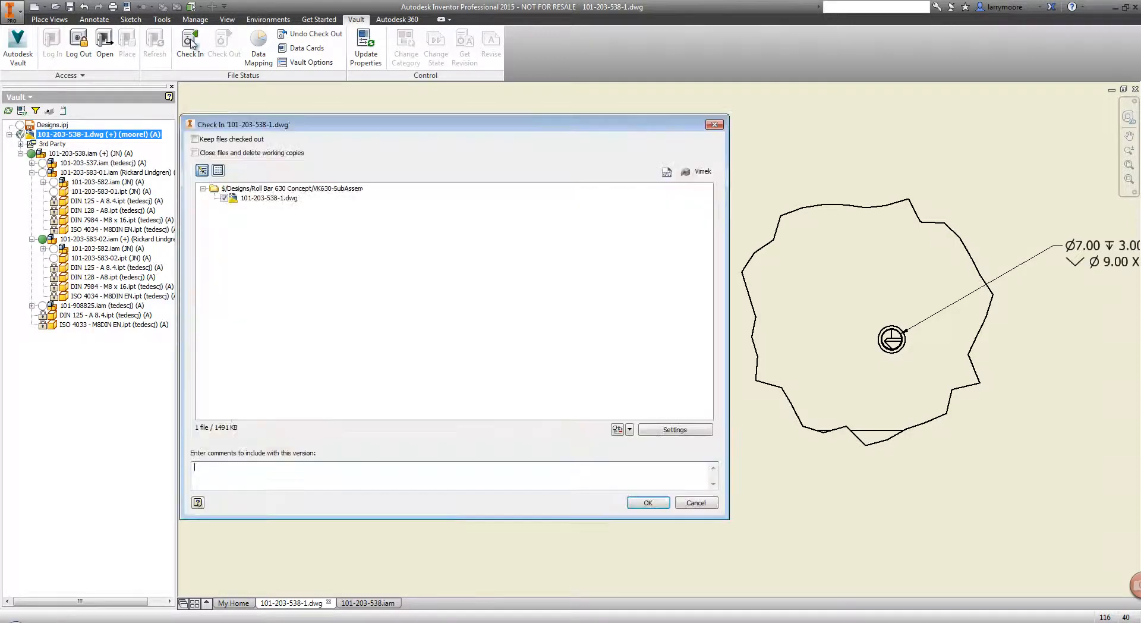
pyautogui.write('Hole was upp')
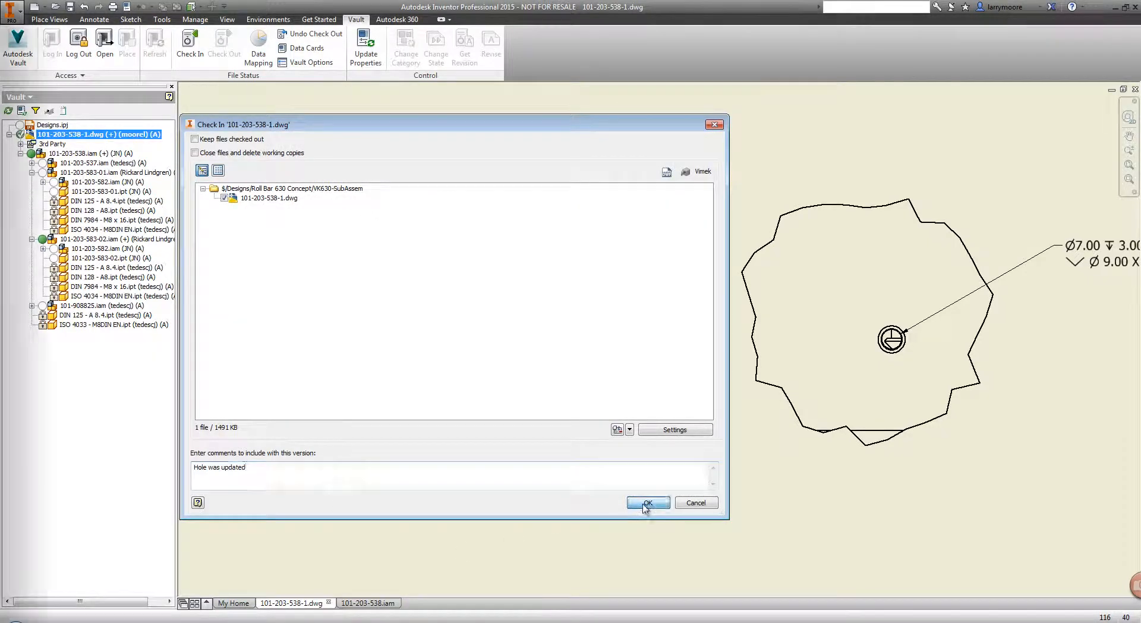
pyautogui.click(647, 503)
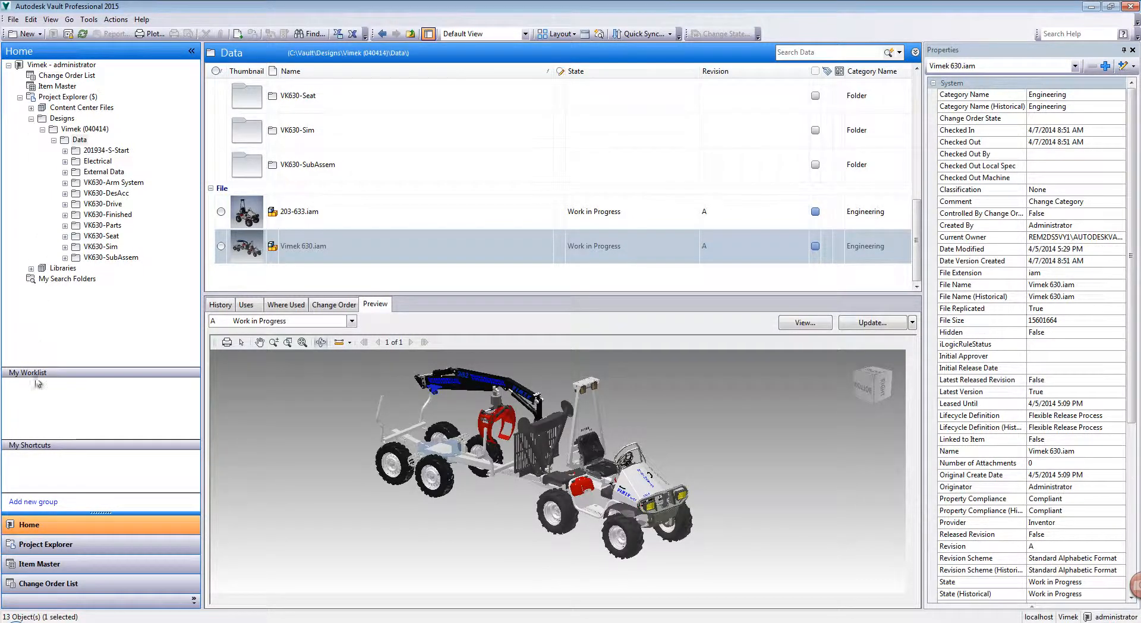
pyautogui.moveTo(45, 468)
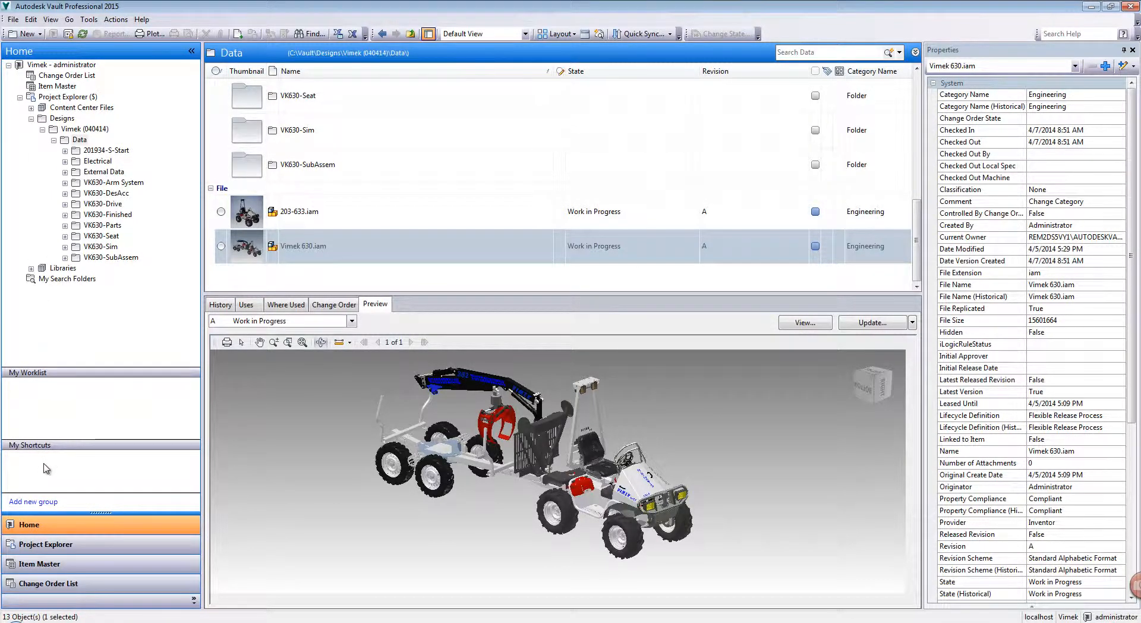
# Step: Add Vimek 630.iam to My Shortcuts from its context menu in Vault Explorer
pyautogui.rightClick(304, 246)
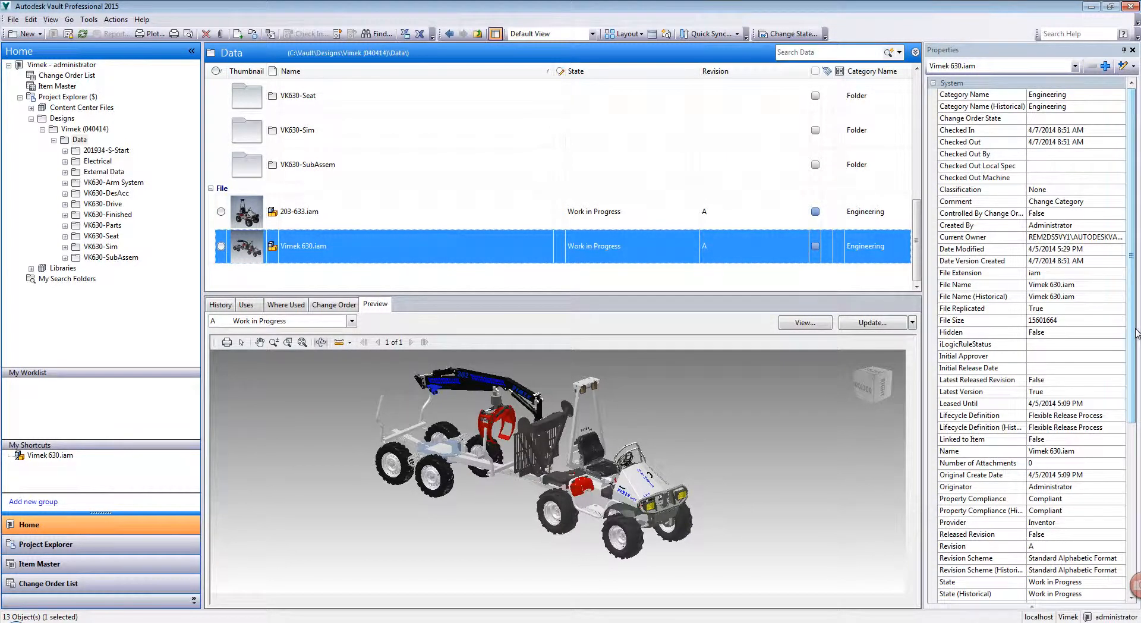
pyautogui.moveTo(374, 536)
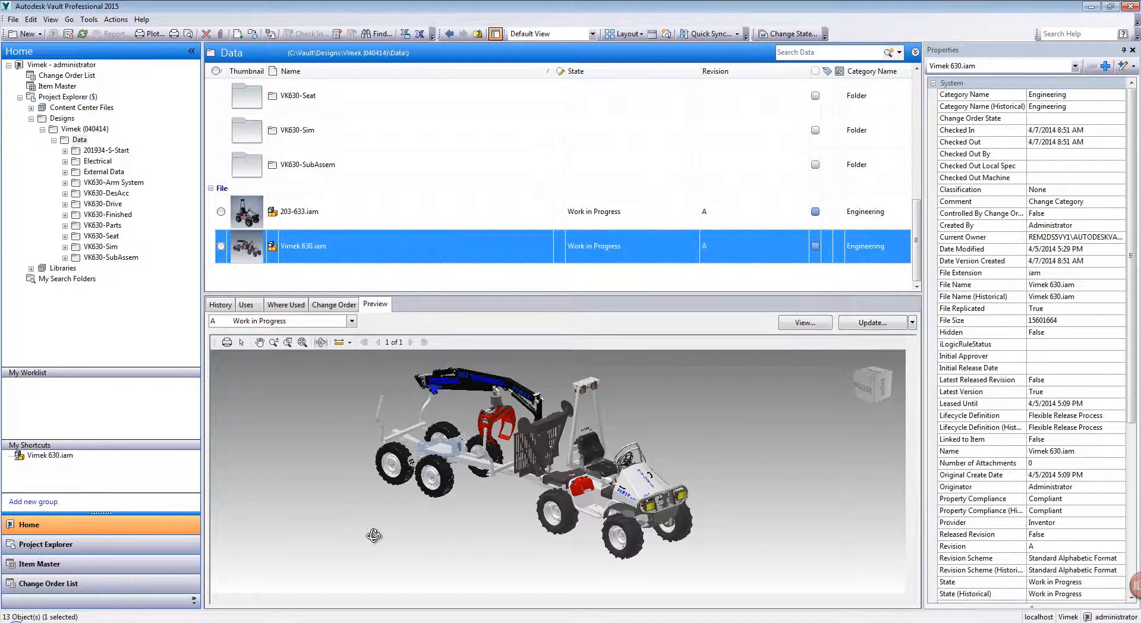